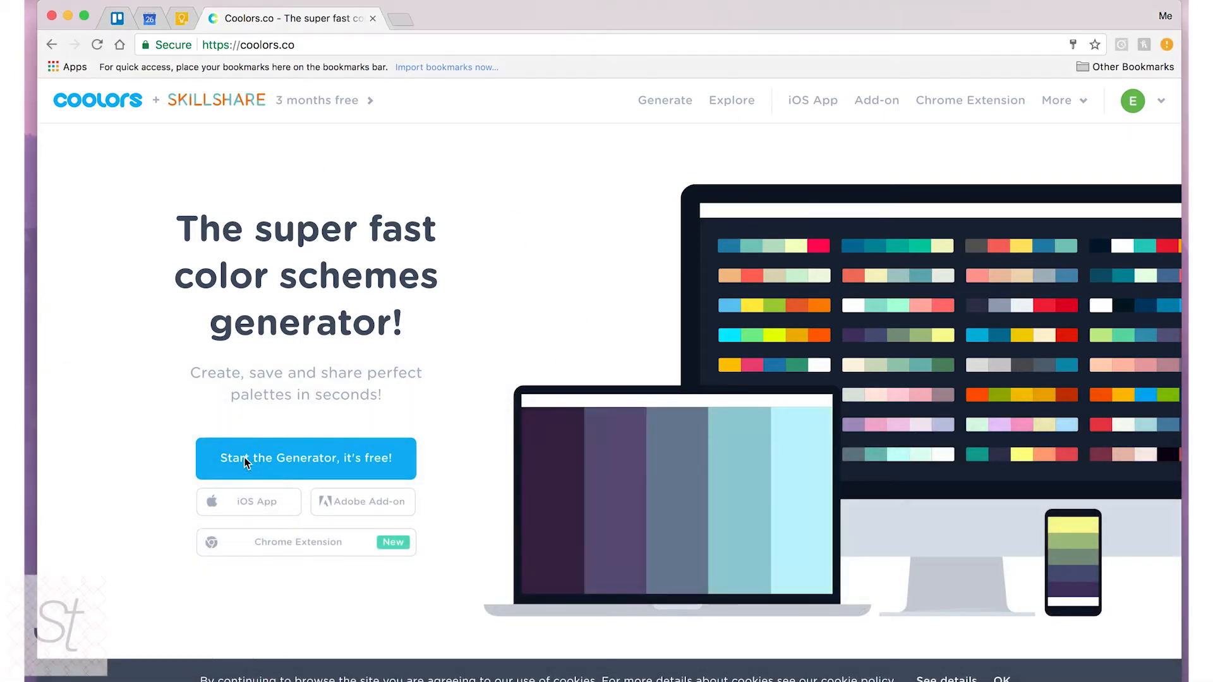
Launch the free palette generator from the Coolors homepage.
{"action": "left_click", "coordinate": [305, 458]}
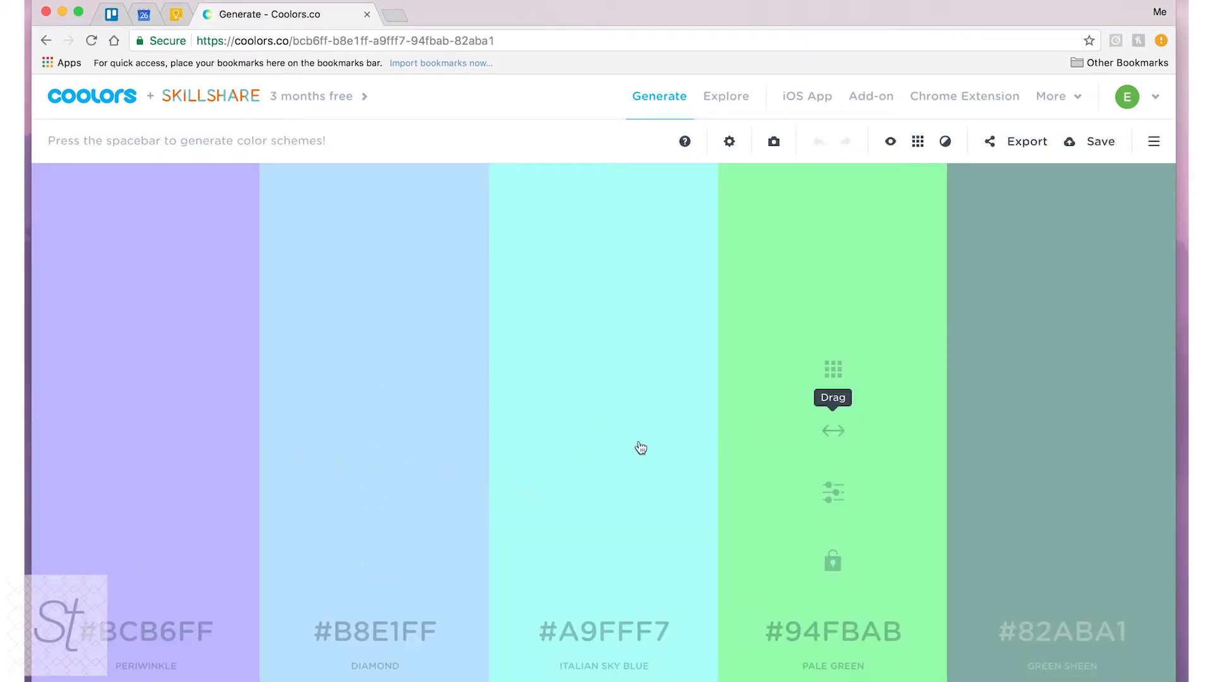
{"action": "mouse_move", "coordinate": [719, 418]}
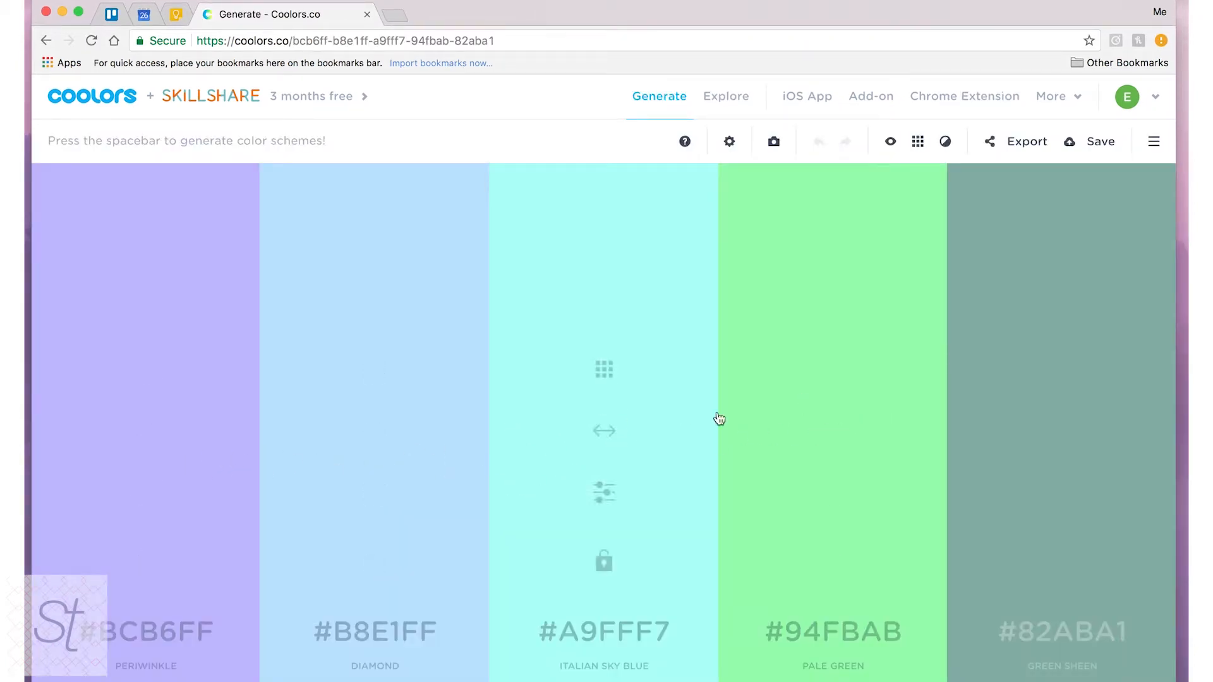
{"action": "mouse_move", "coordinate": [428, 436]}
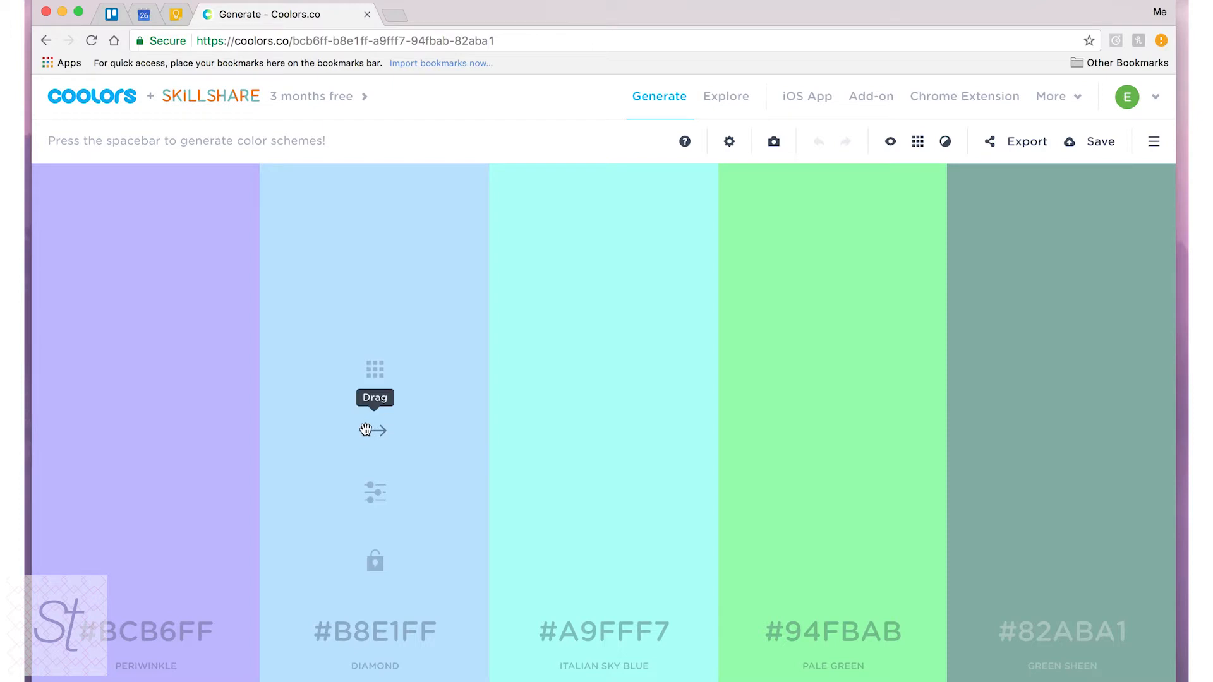
{"action": "mouse_move", "coordinate": [379, 488]}
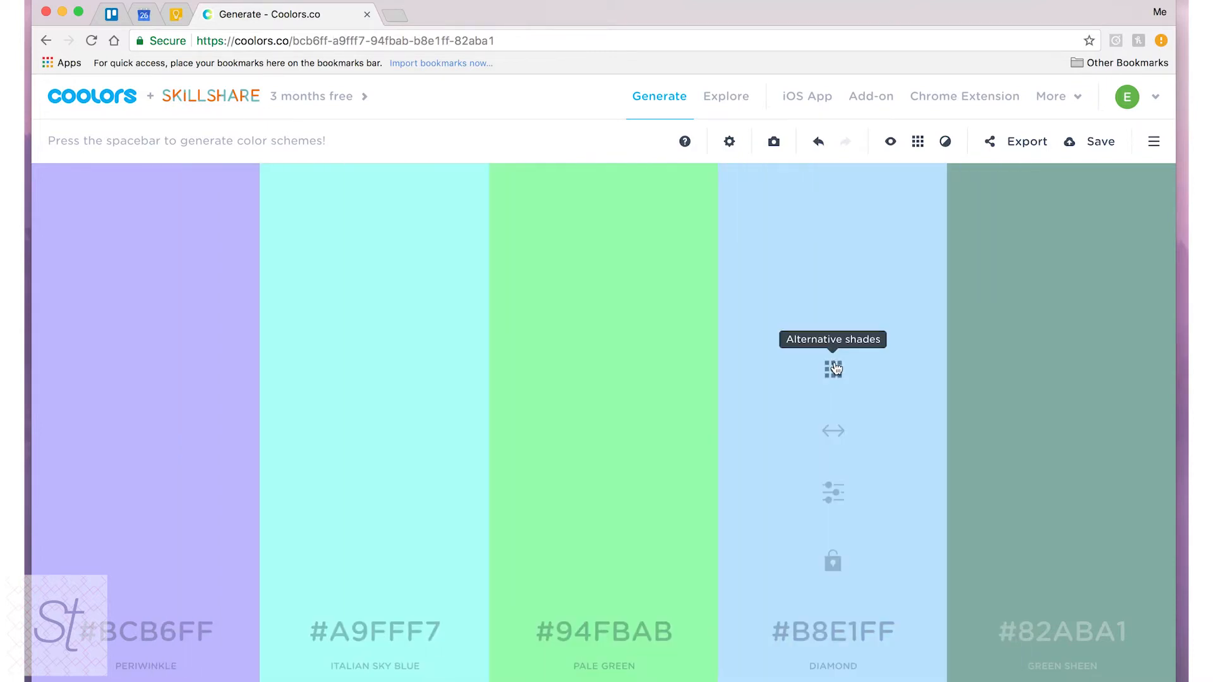
Show the alternative lighter and darker shades for the Diamond colour column.
{"action": "left_click", "coordinate": [832, 369]}
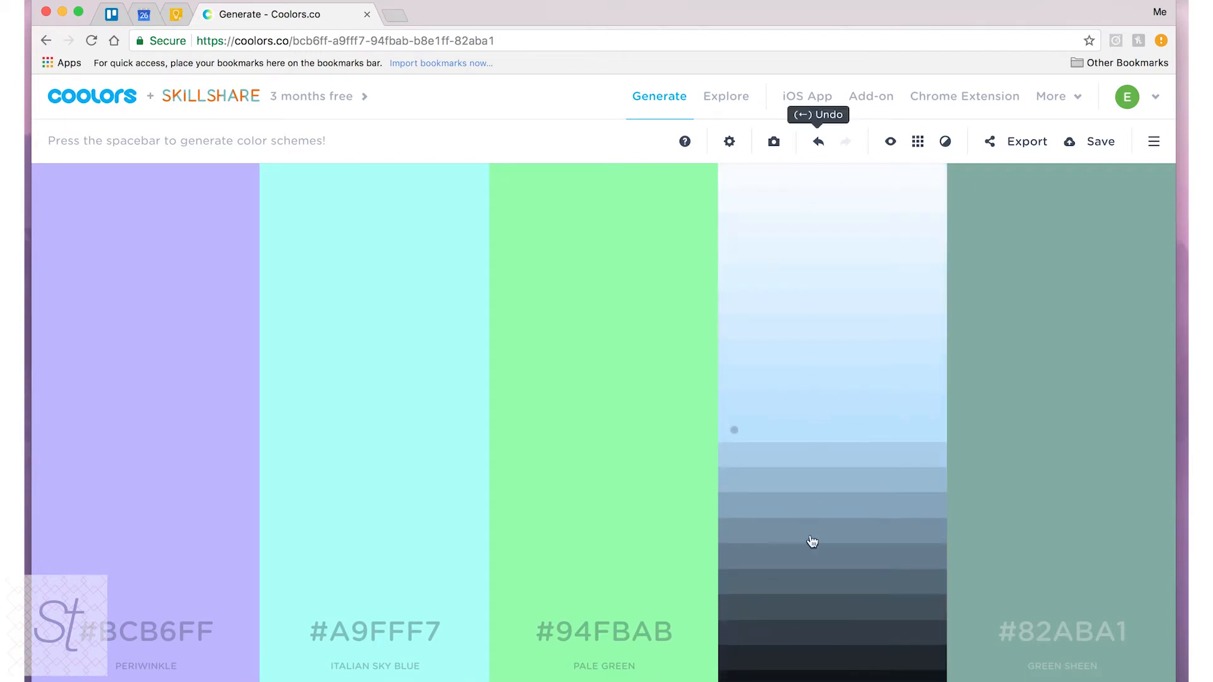
{"action": "mouse_move", "coordinate": [803, 505]}
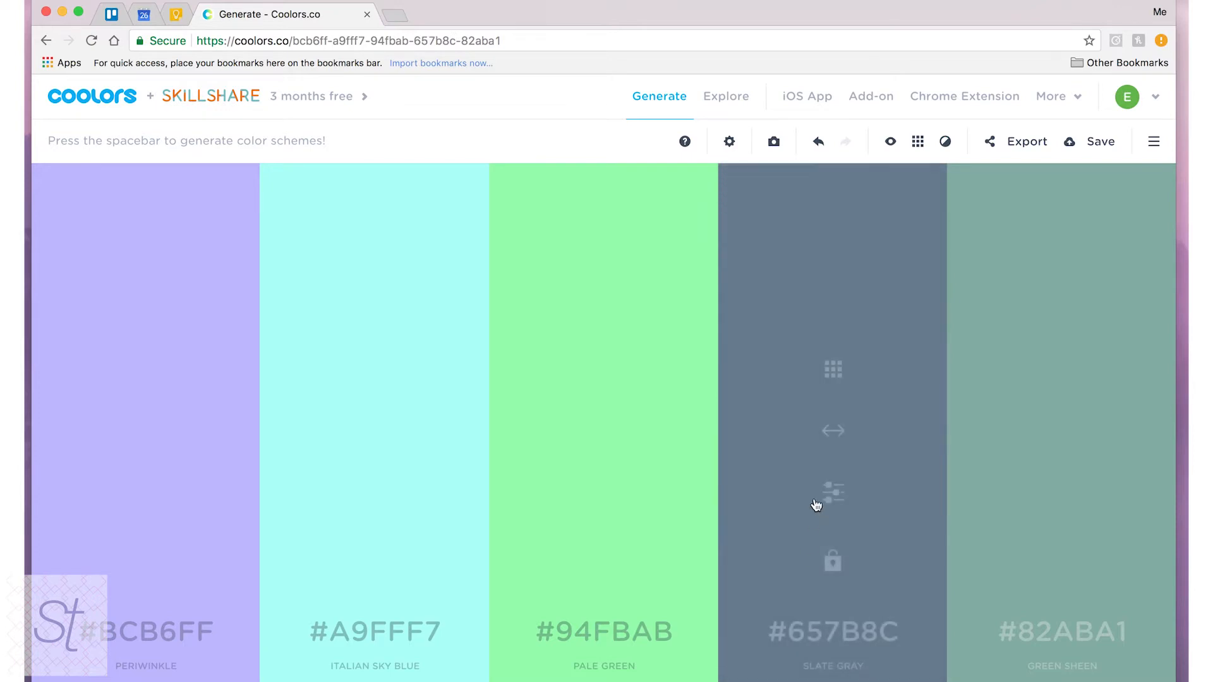
{"action": "mouse_move", "coordinate": [185, 639]}
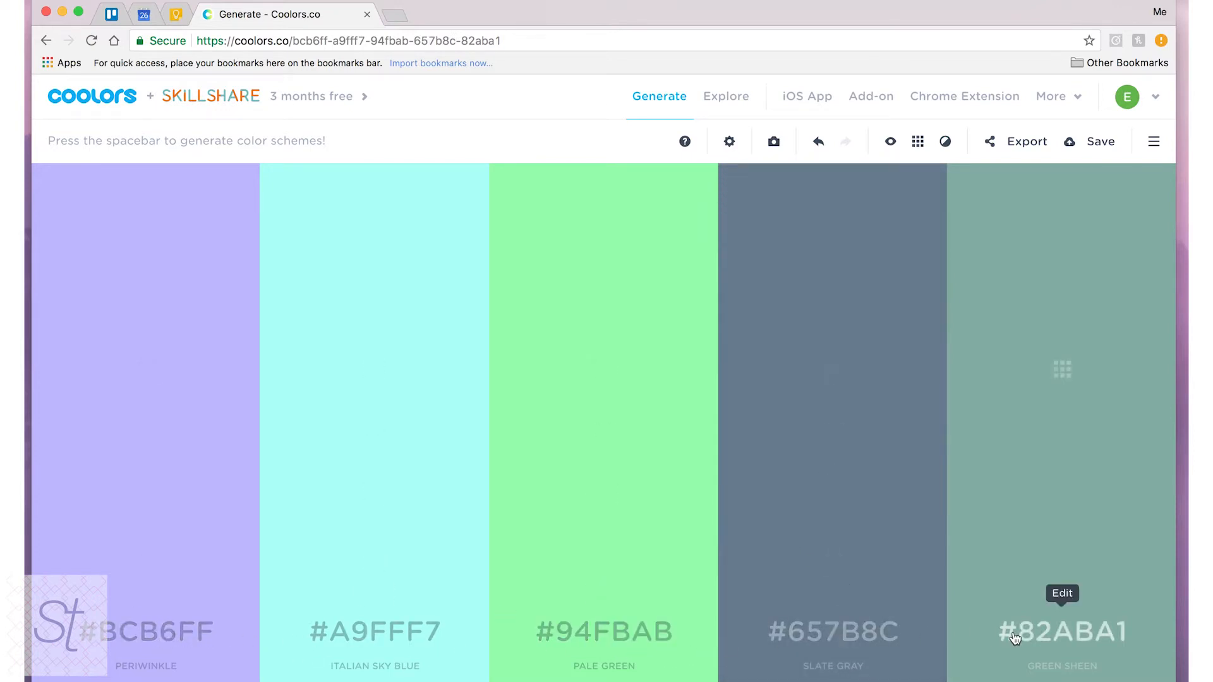
{"action": "mouse_move", "coordinate": [833, 627]}
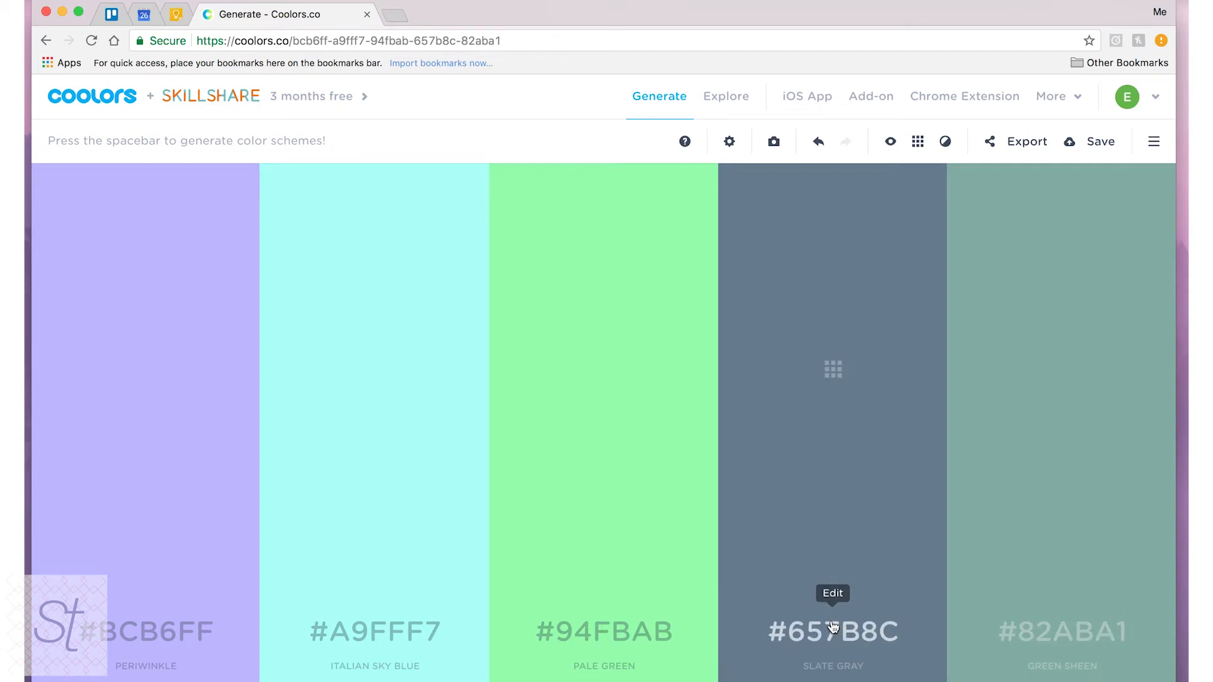
{"action": "mouse_move", "coordinate": [608, 628]}
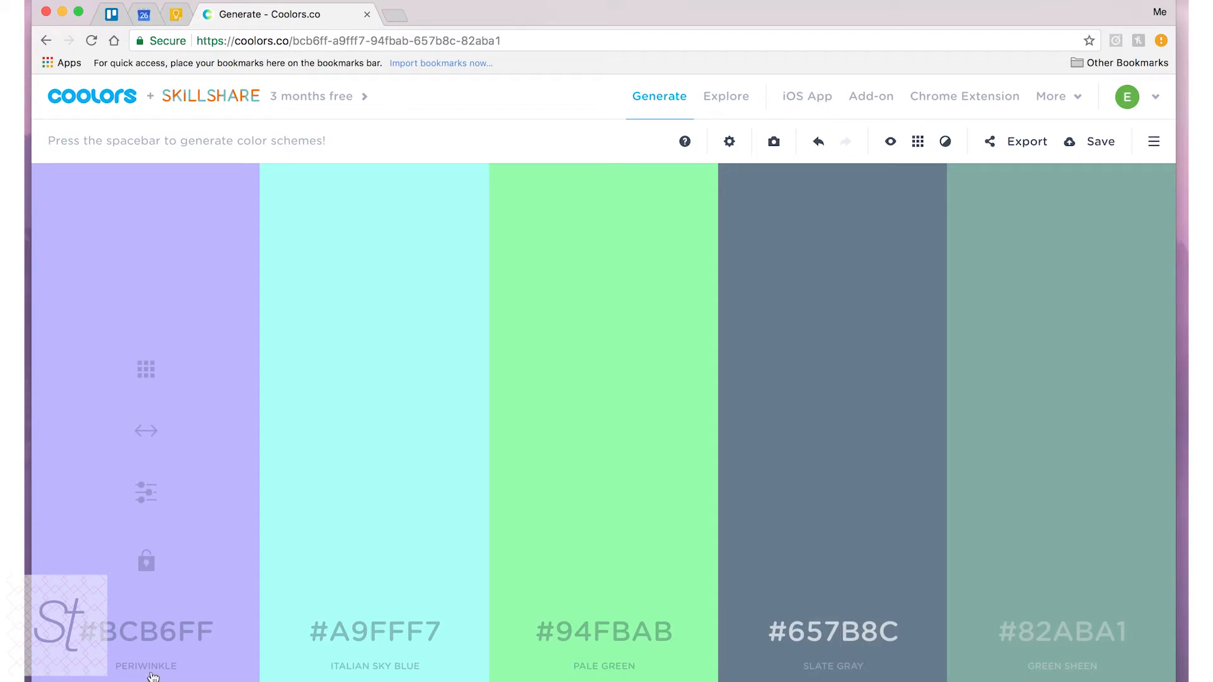
Lower the first colour's saturation and brightness to a dark muted blue-grey.
{"action": "left_click", "coordinate": [144, 493]}
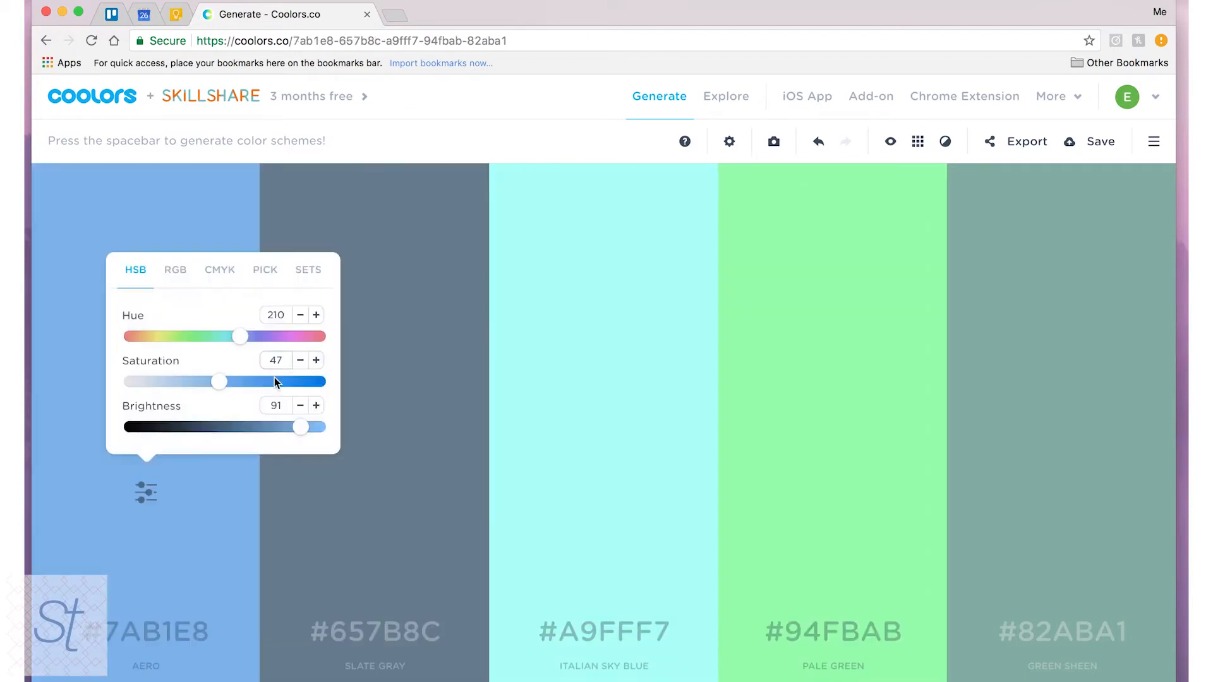
{"action": "mouse_move", "coordinate": [218, 380]}
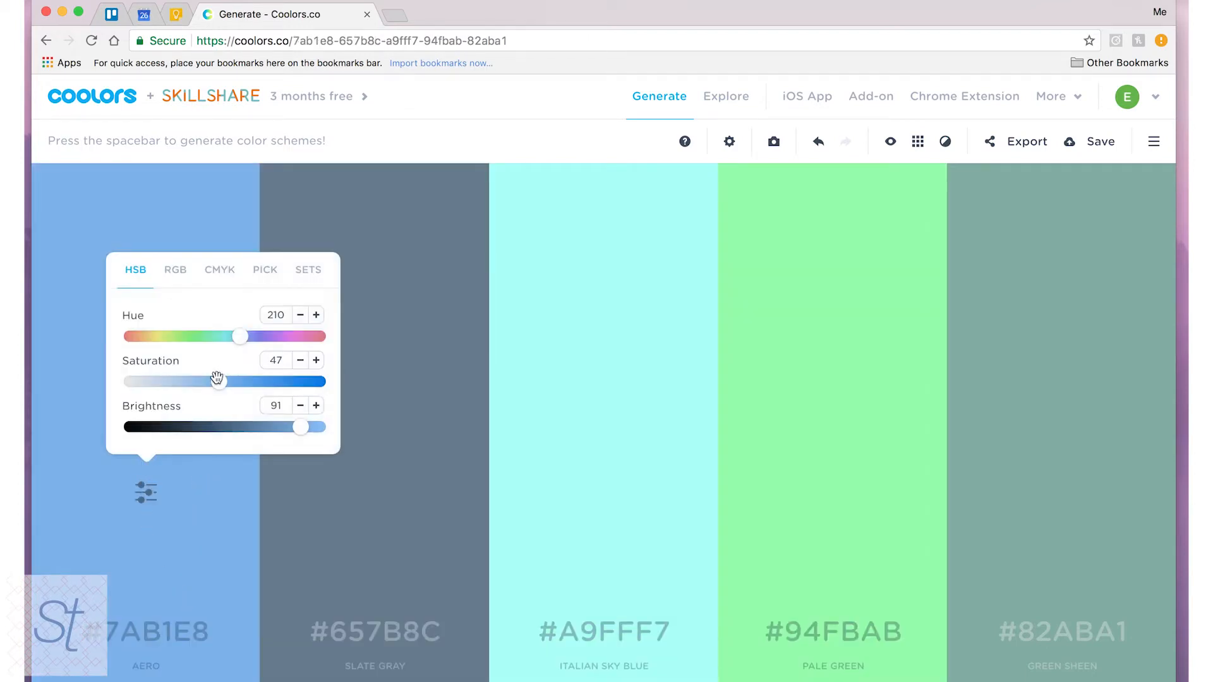
{"action": "left_click_drag", "start_coordinate": [219, 380], "coordinate": [269, 380]}
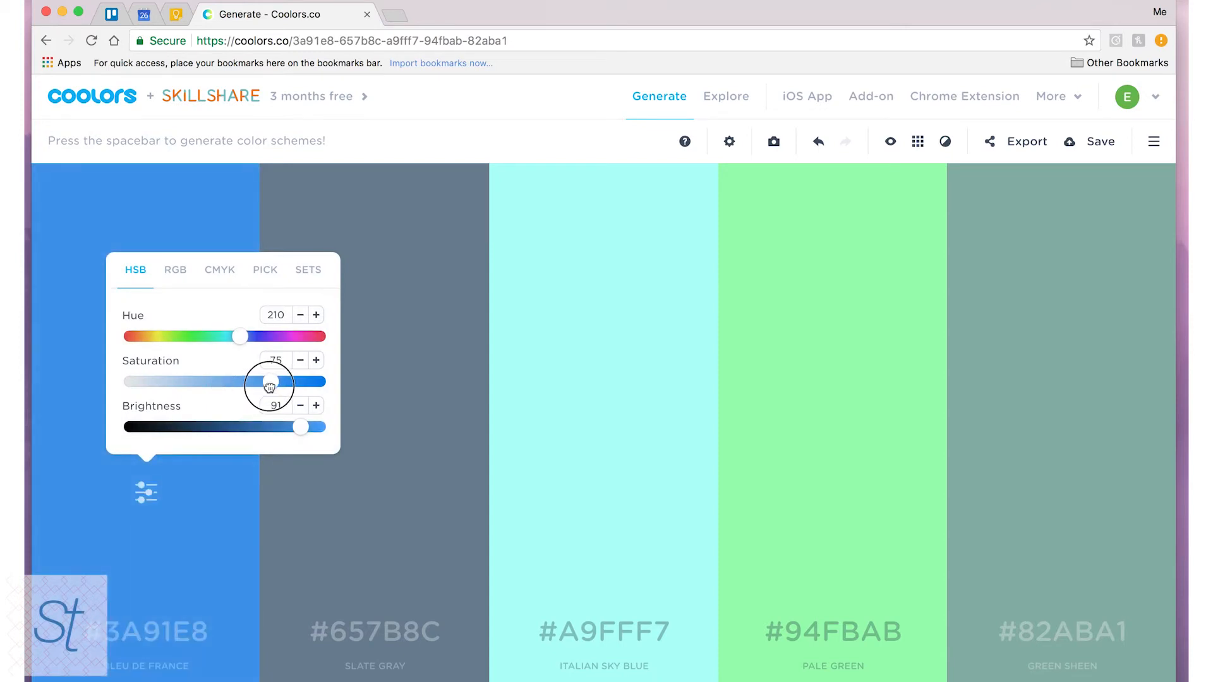
{"action": "left_click_drag", "start_coordinate": [266, 381], "coordinate": [192, 381]}
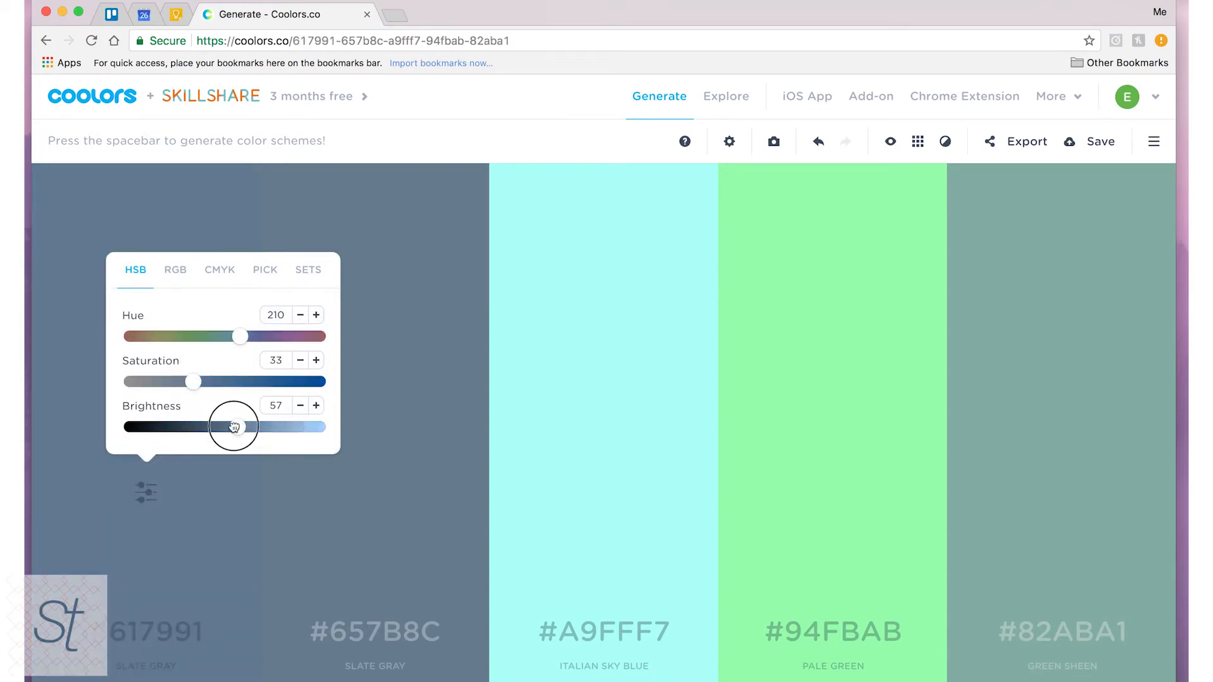
{"action": "left_click_drag", "start_coordinate": [235, 426], "coordinate": [211, 426]}
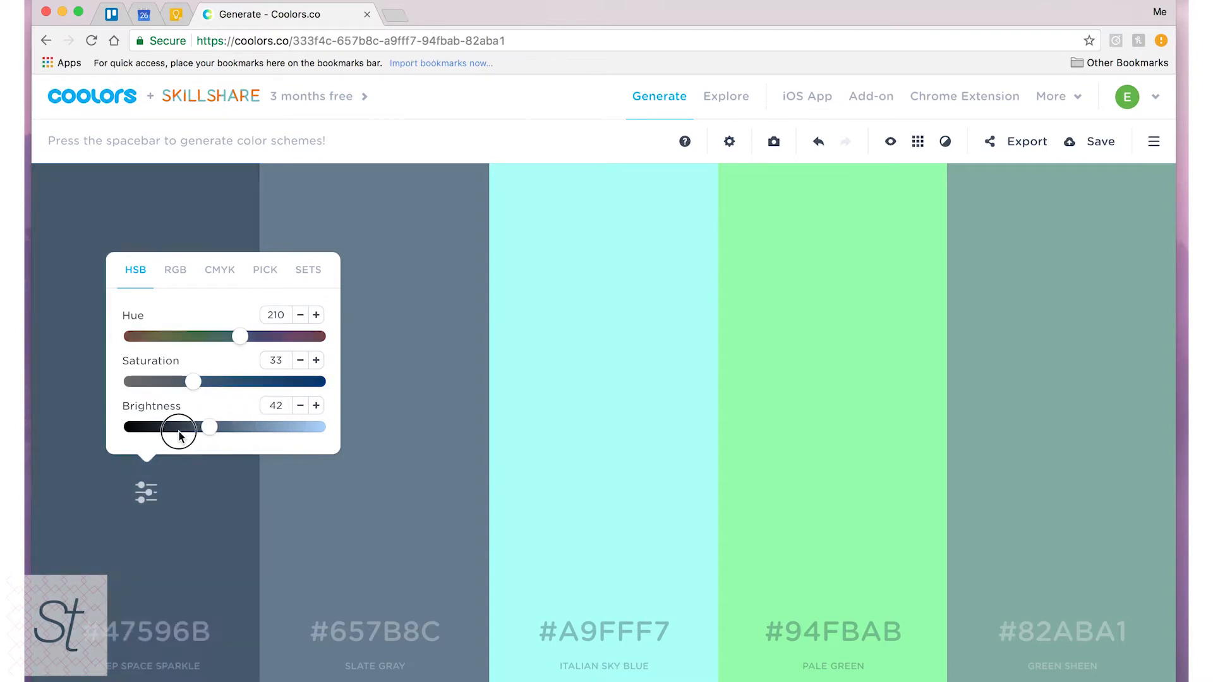
{"action": "left_click_drag", "start_coordinate": [178, 428], "coordinate": [146, 427]}
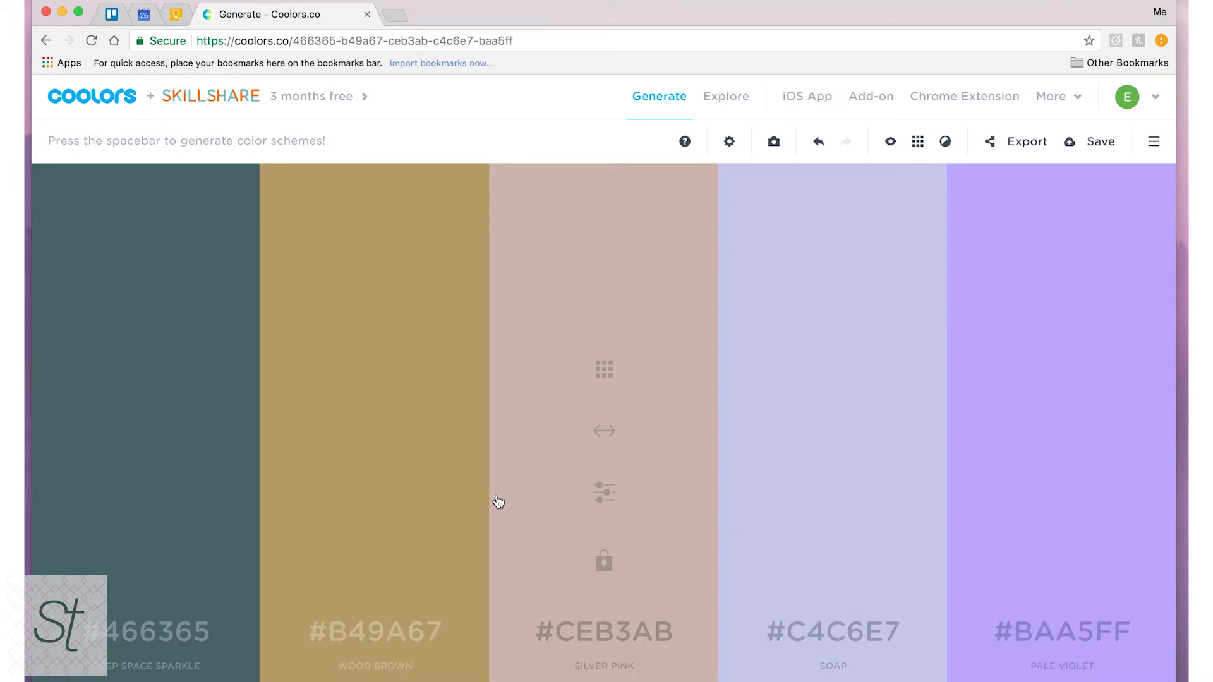
Generate four new random palettes in a row with the spacebar.
{"action": "key", "text": "space"}
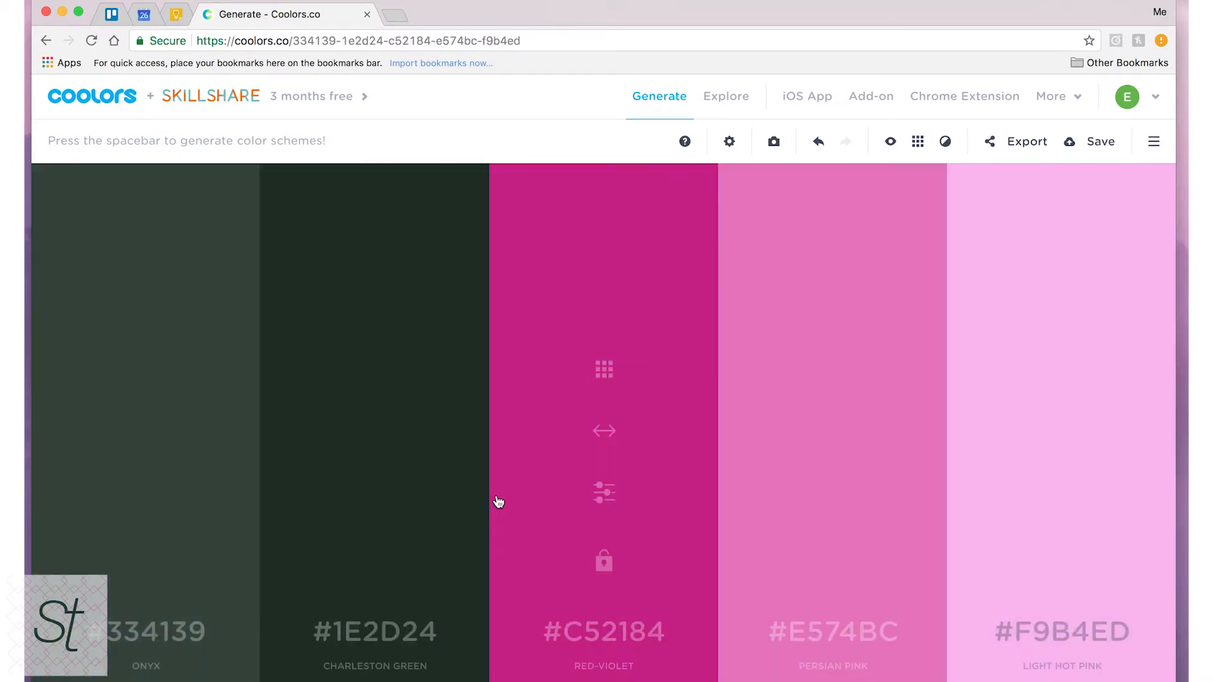
{"action": "key", "text": "space"}
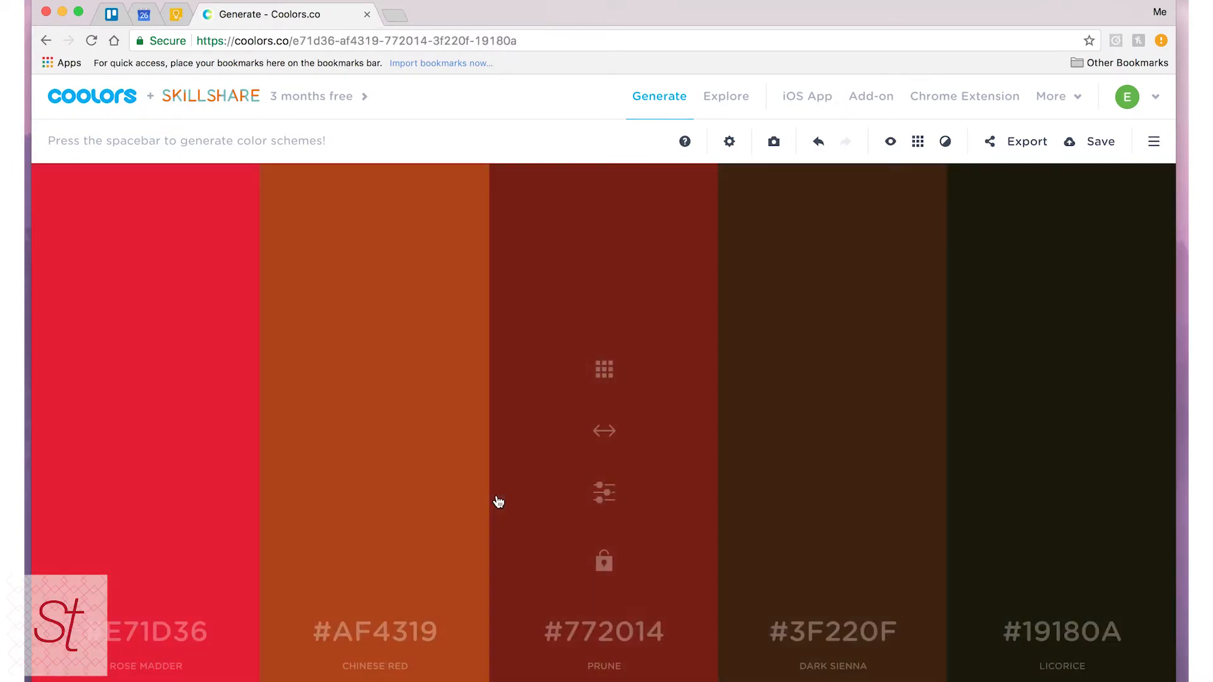
{"action": "key", "text": "space"}
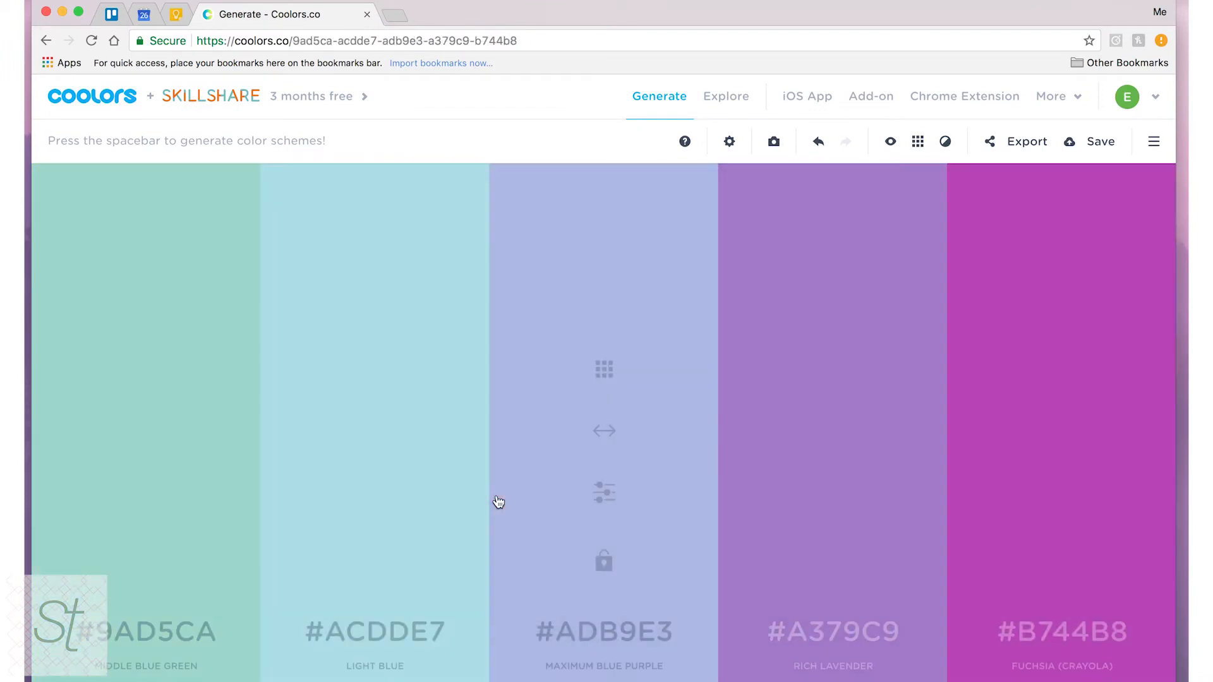
{"action": "key", "text": "space"}
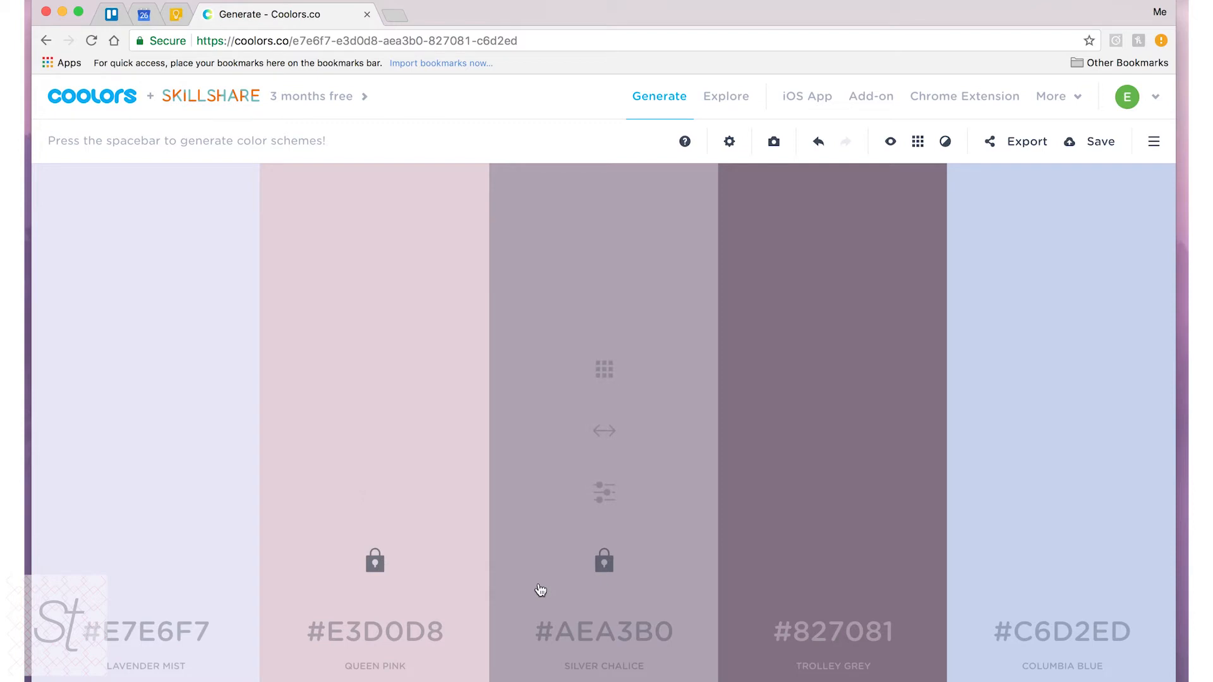
{"action": "mouse_move", "coordinate": [543, 587]}
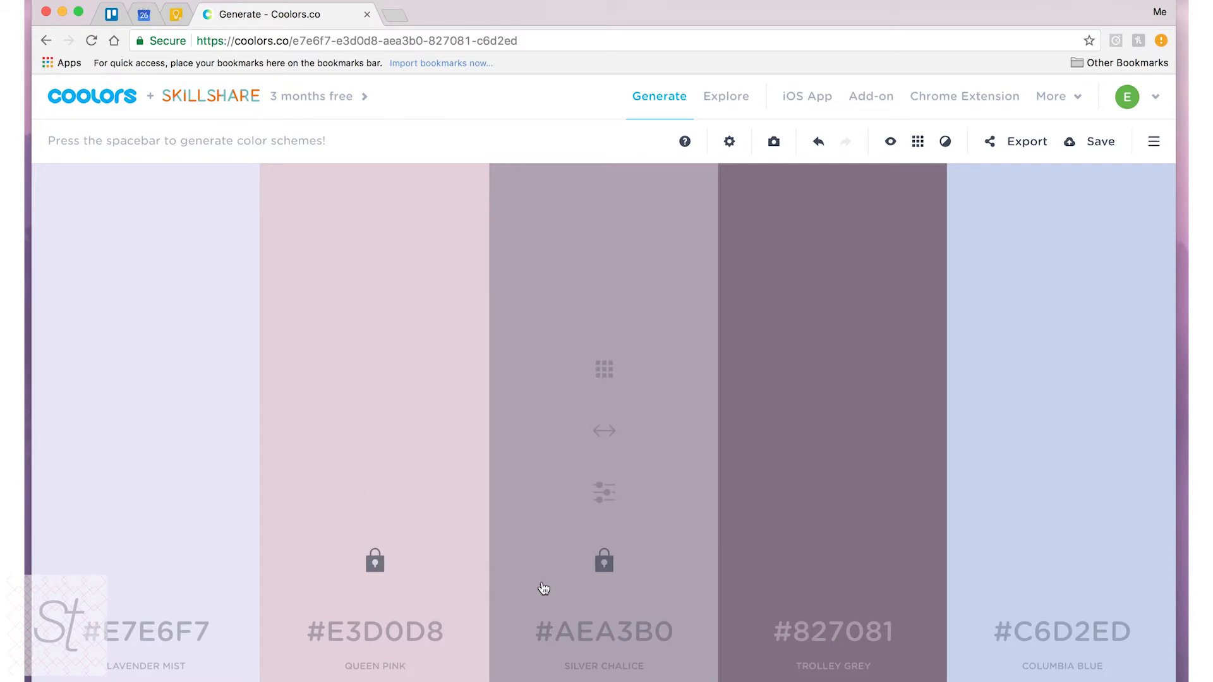
{"action": "mouse_move", "coordinate": [518, 419]}
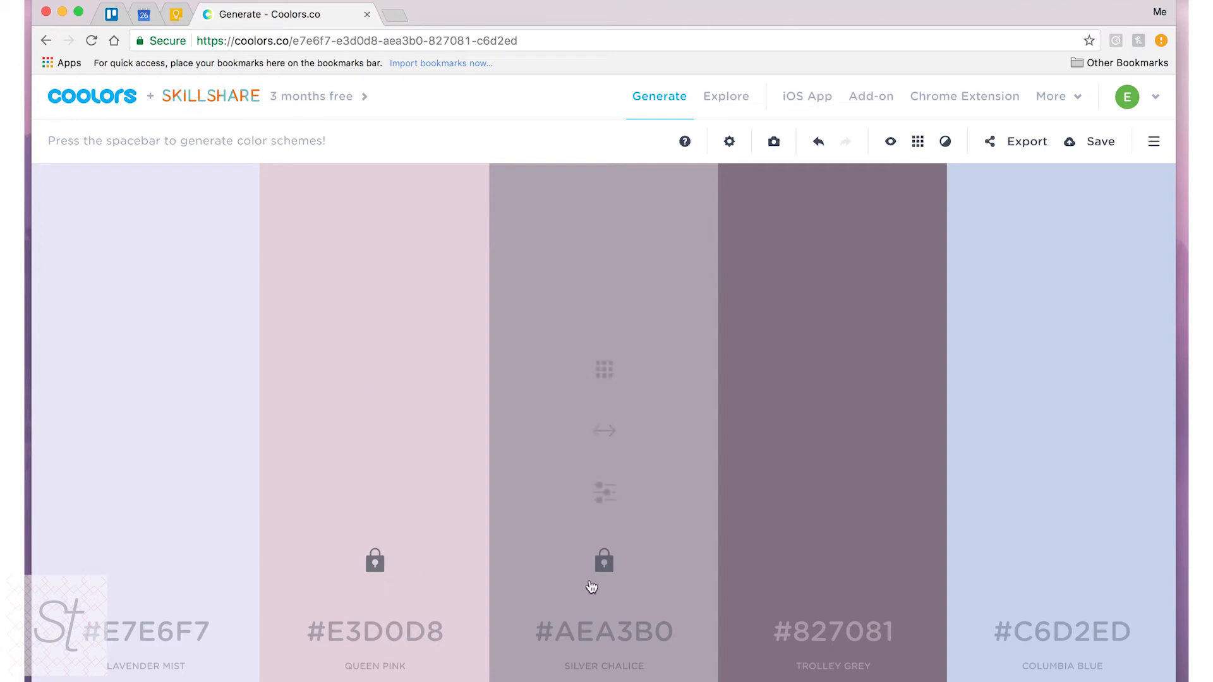
Regenerate the unlocked colours twice around the locked Queen Pink and Silver Chalice.
{"action": "key", "text": "space"}
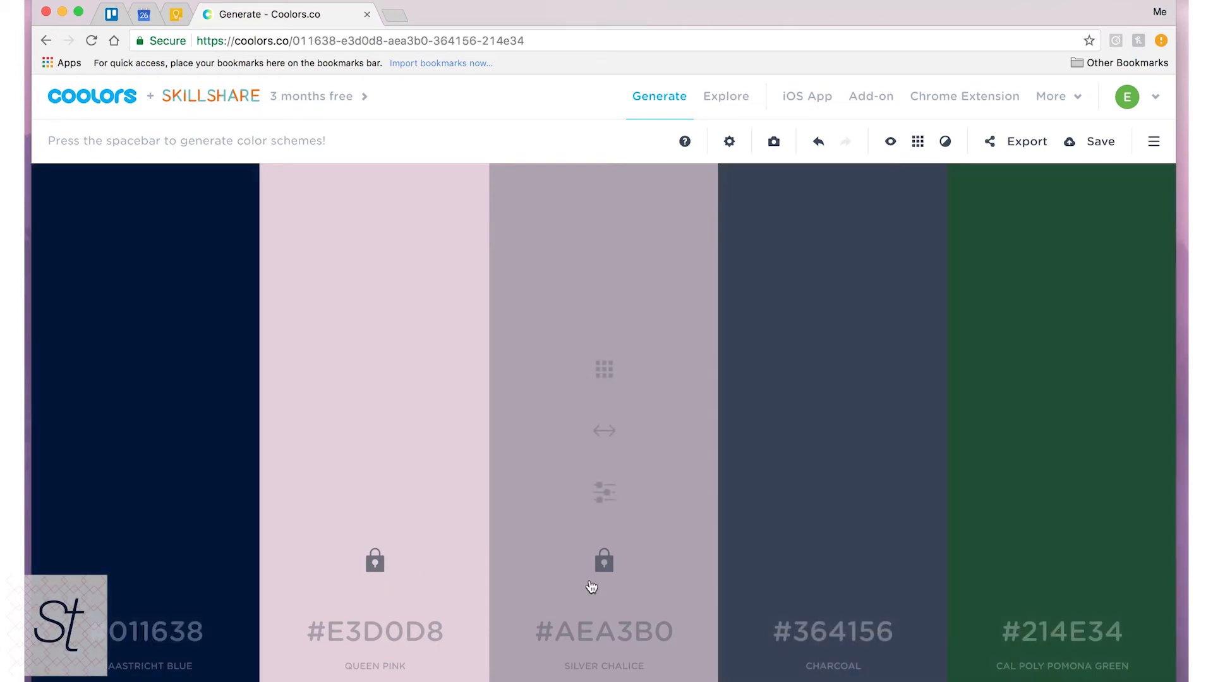
{"action": "mouse_move", "coordinate": [439, 533]}
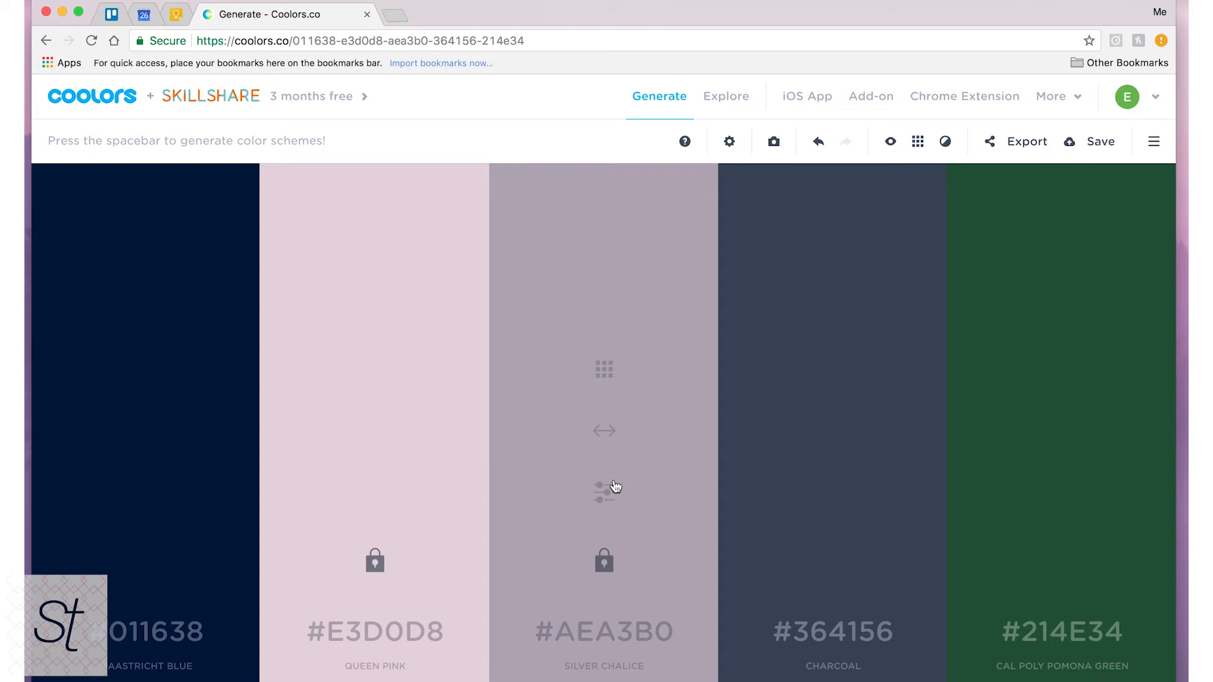
{"action": "key", "text": "space"}
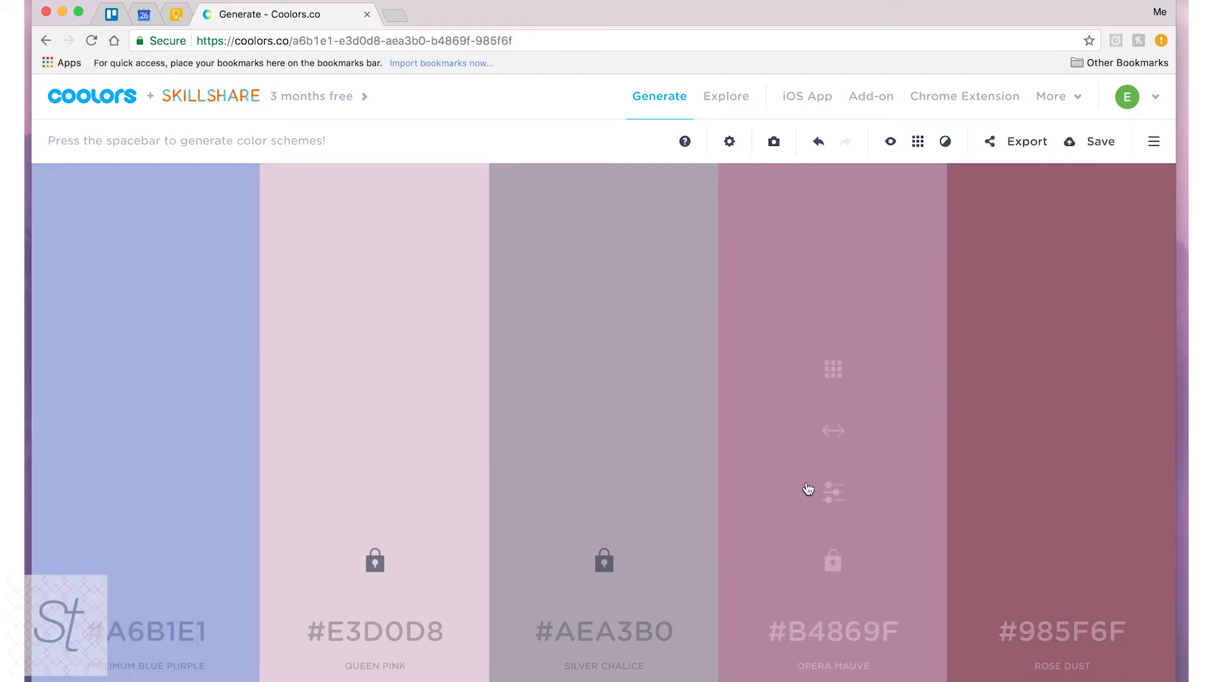
Regenerate once more to get Cinereous, Polished Pine and Mountain Meadow beside the locked colours.
{"action": "key", "text": "space"}
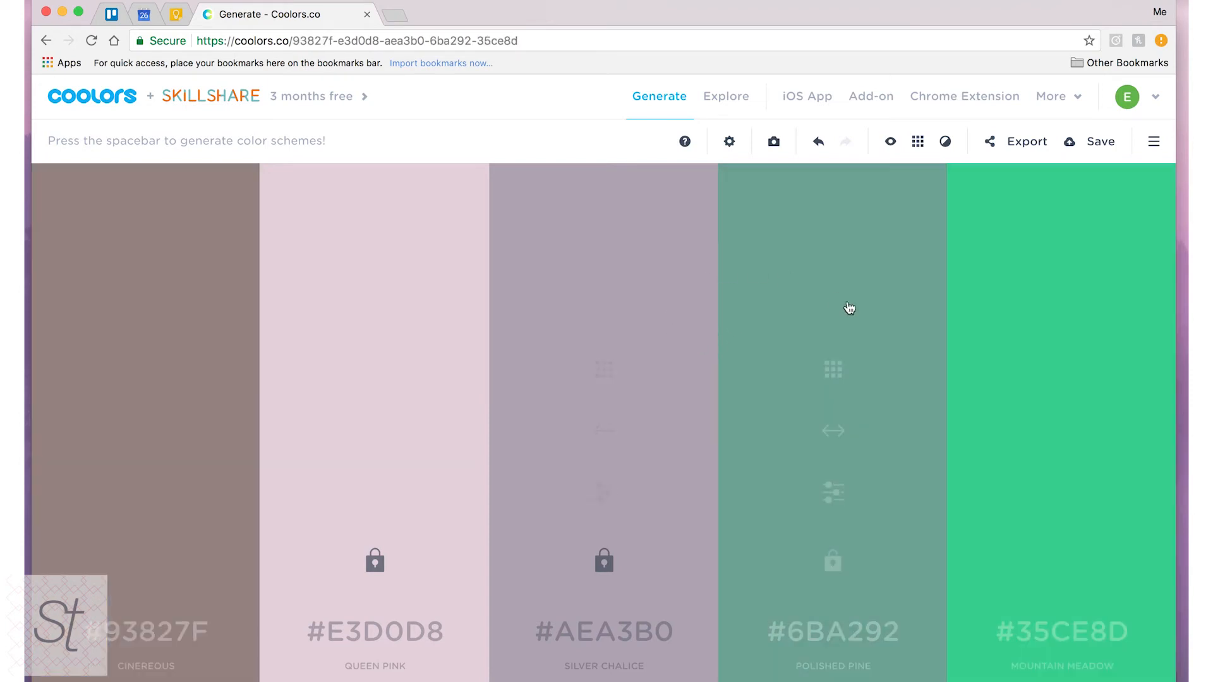
{"action": "mouse_move", "coordinate": [842, 437]}
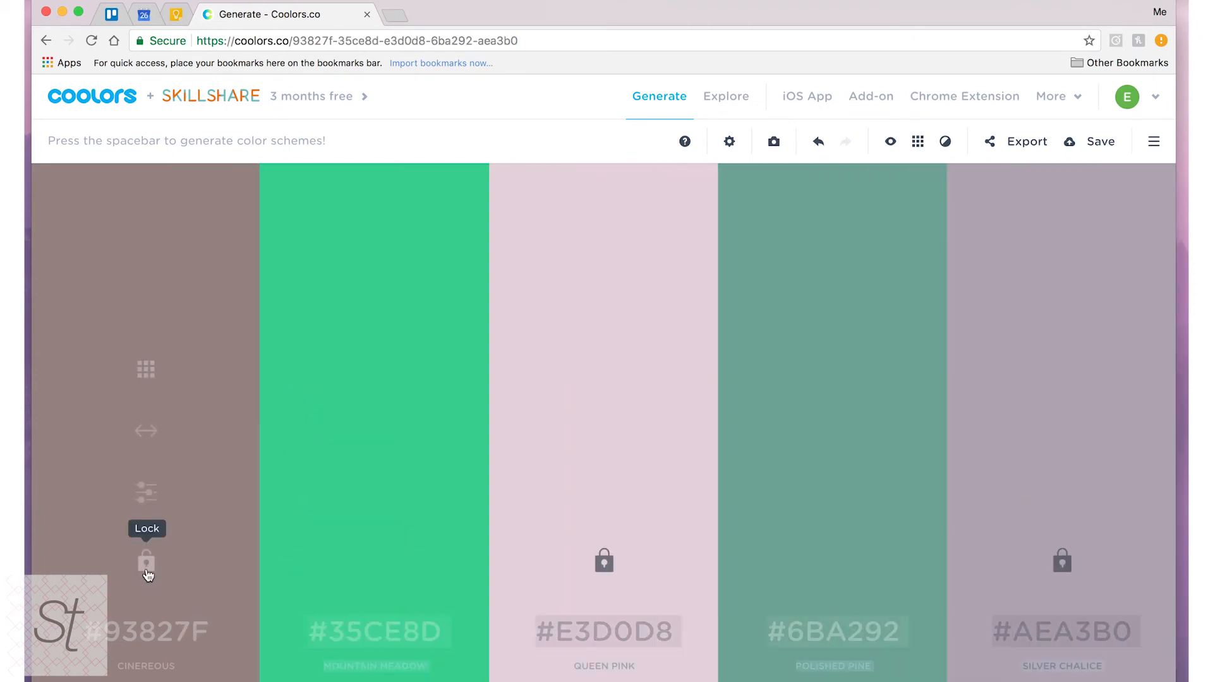
{"action": "mouse_move", "coordinate": [374, 564]}
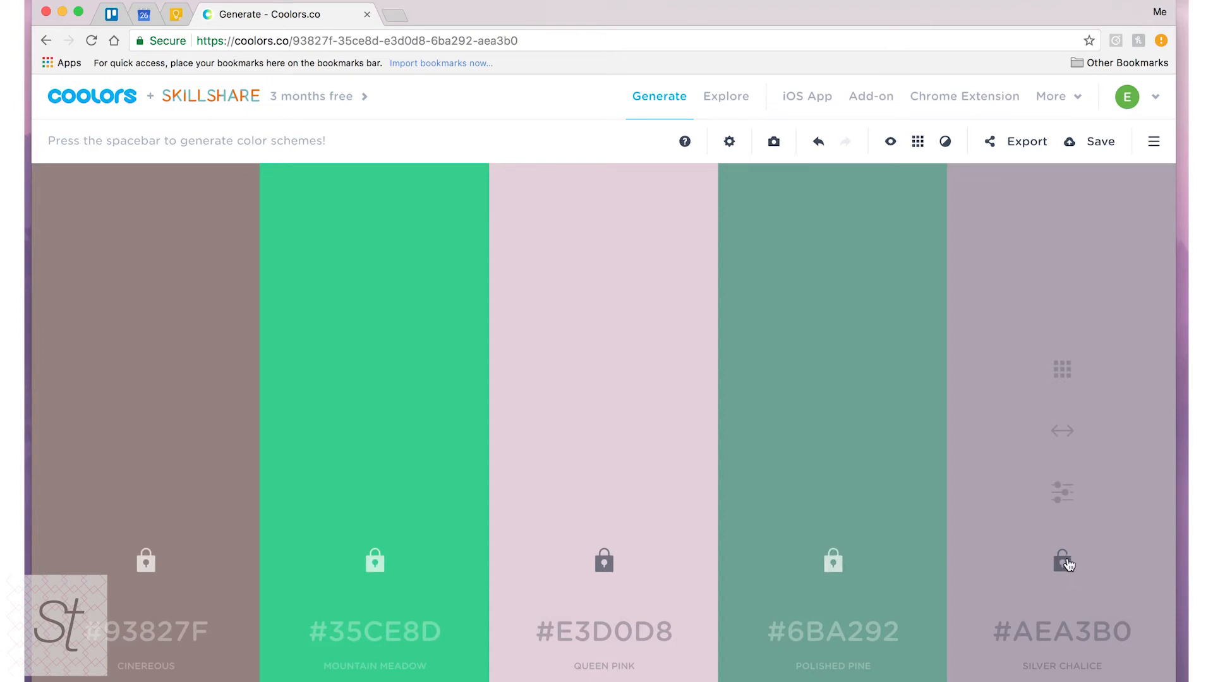
{"action": "mouse_move", "coordinate": [890, 140]}
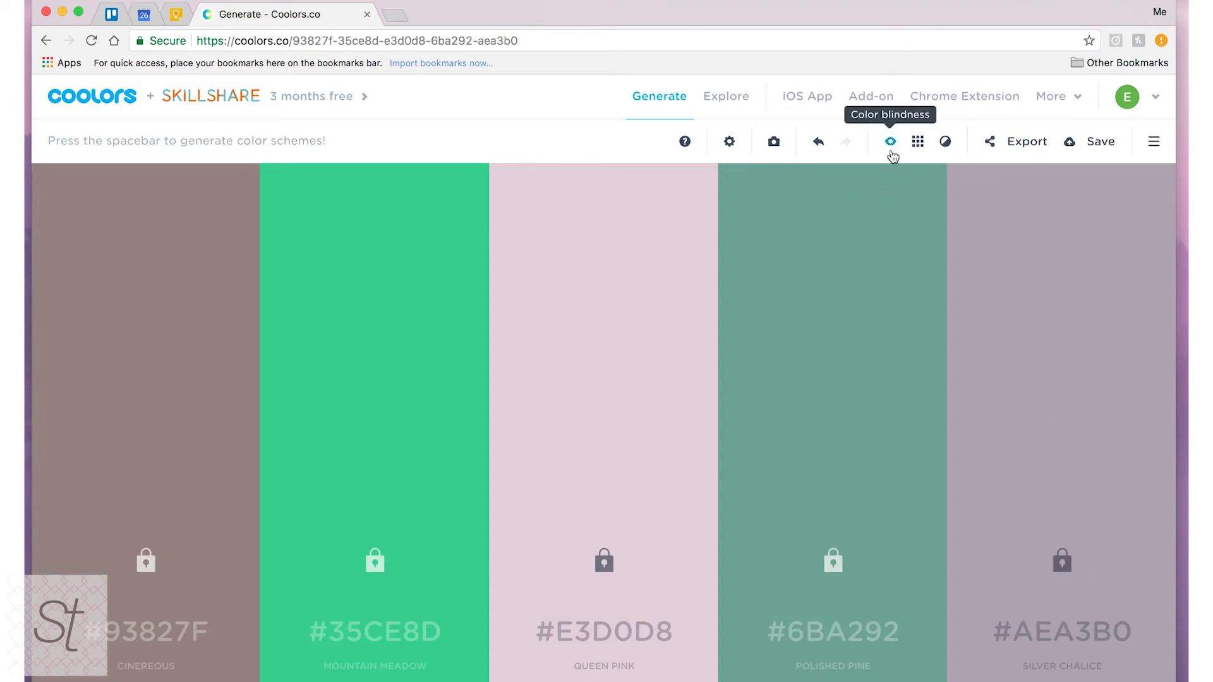
{"action": "left_click", "coordinate": [890, 140]}
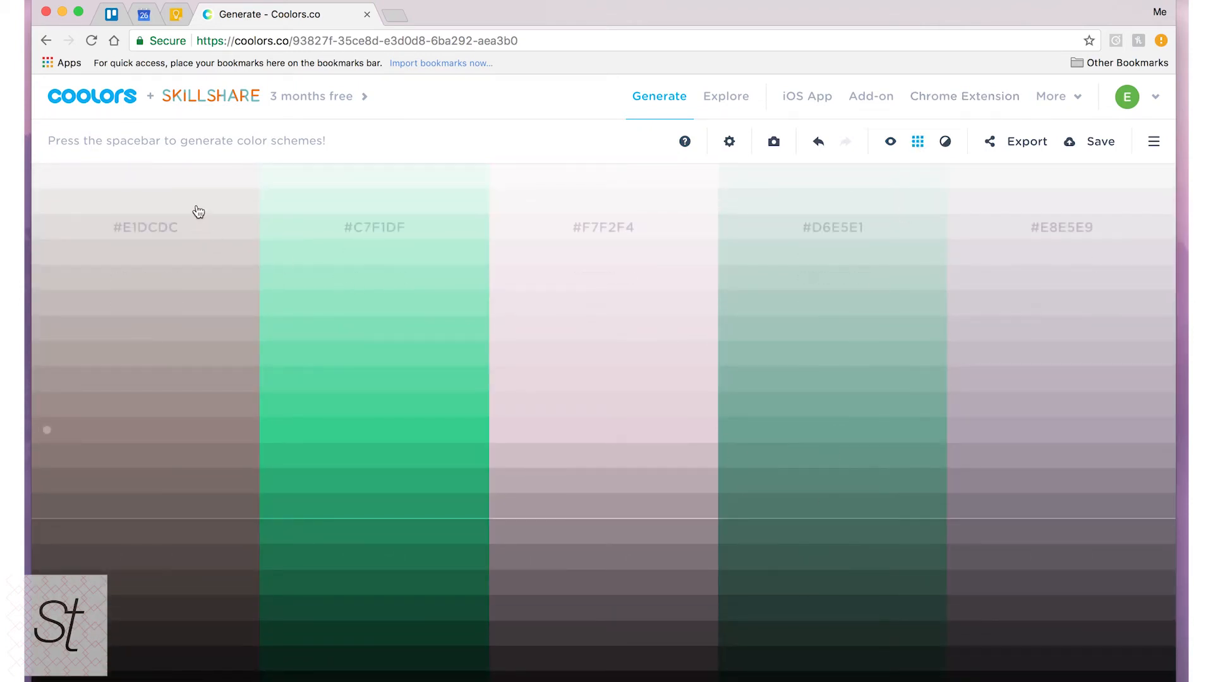
{"action": "key", "text": "space"}
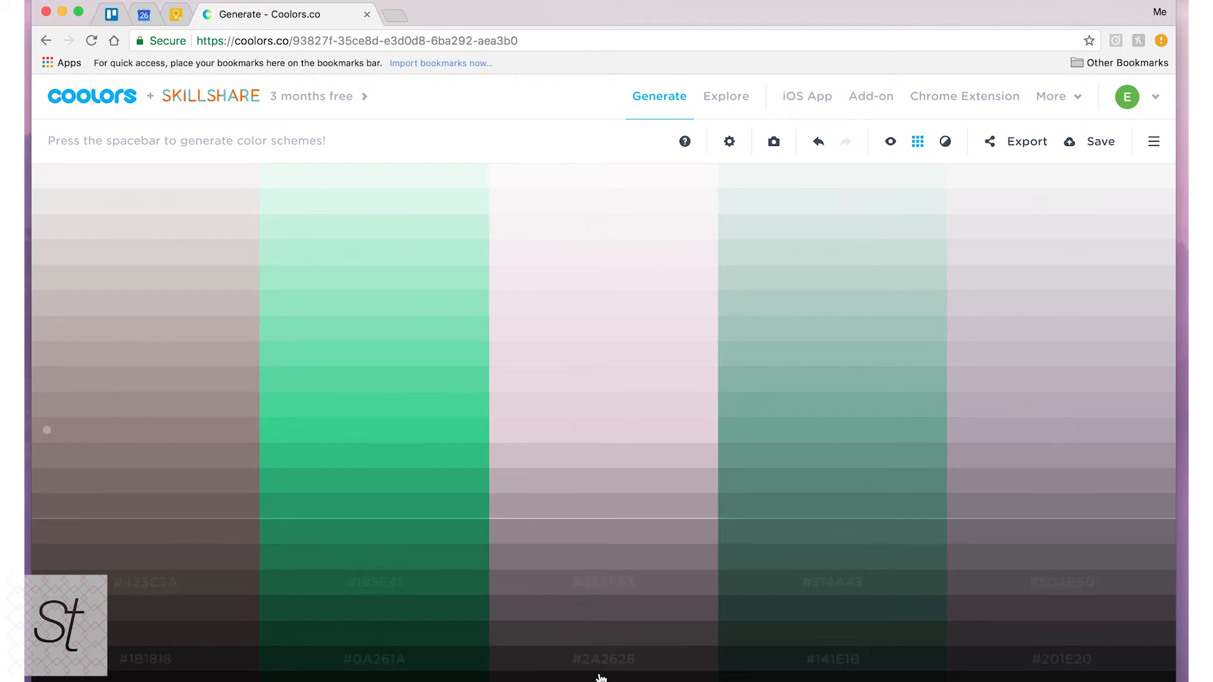
{"action": "key", "text": "space"}
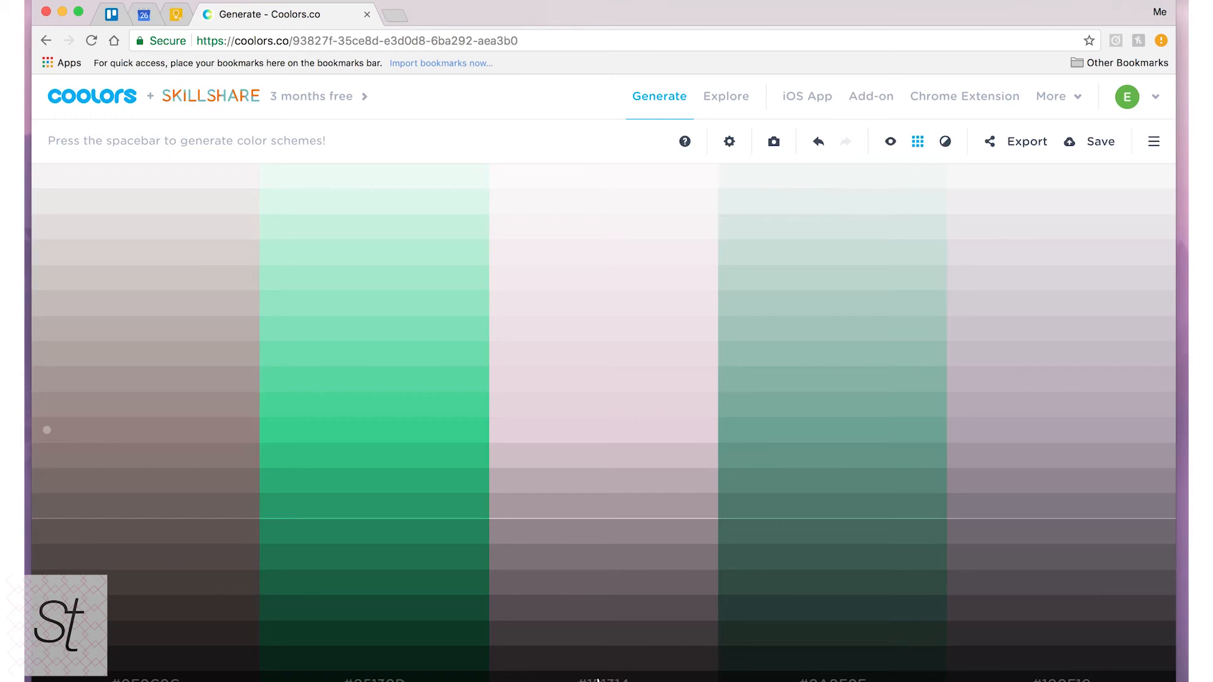
{"action": "left_click", "coordinate": [942, 140]}
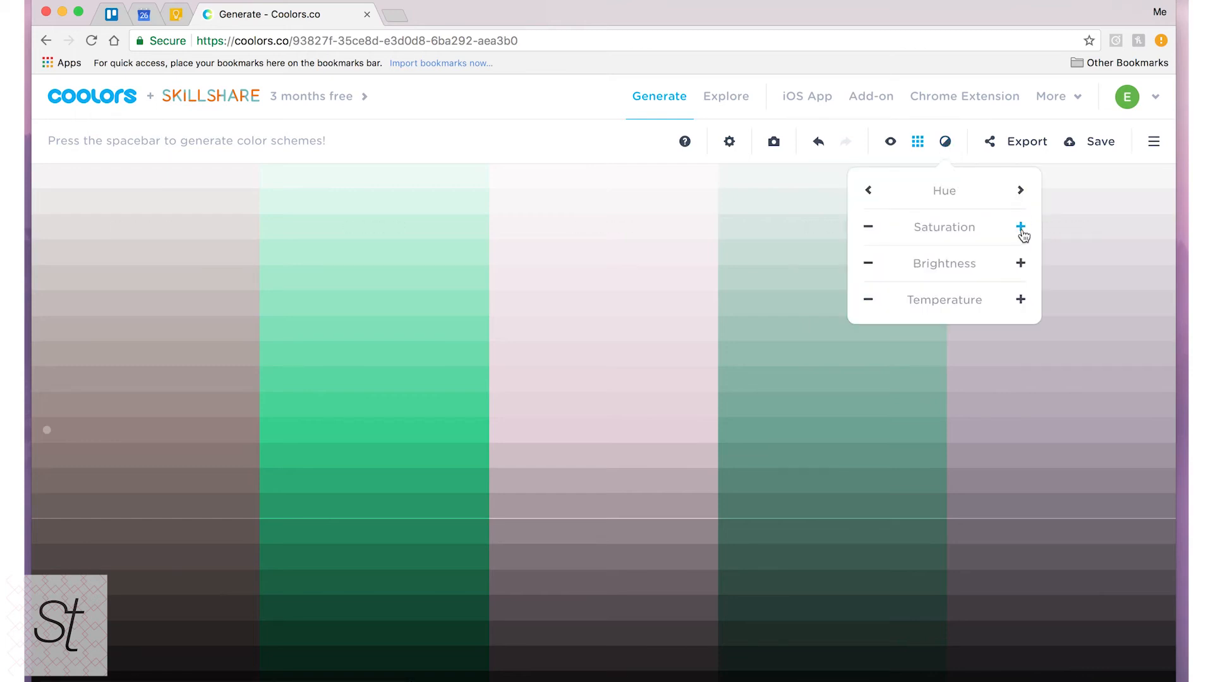
{"action": "mouse_move", "coordinate": [861, 205]}
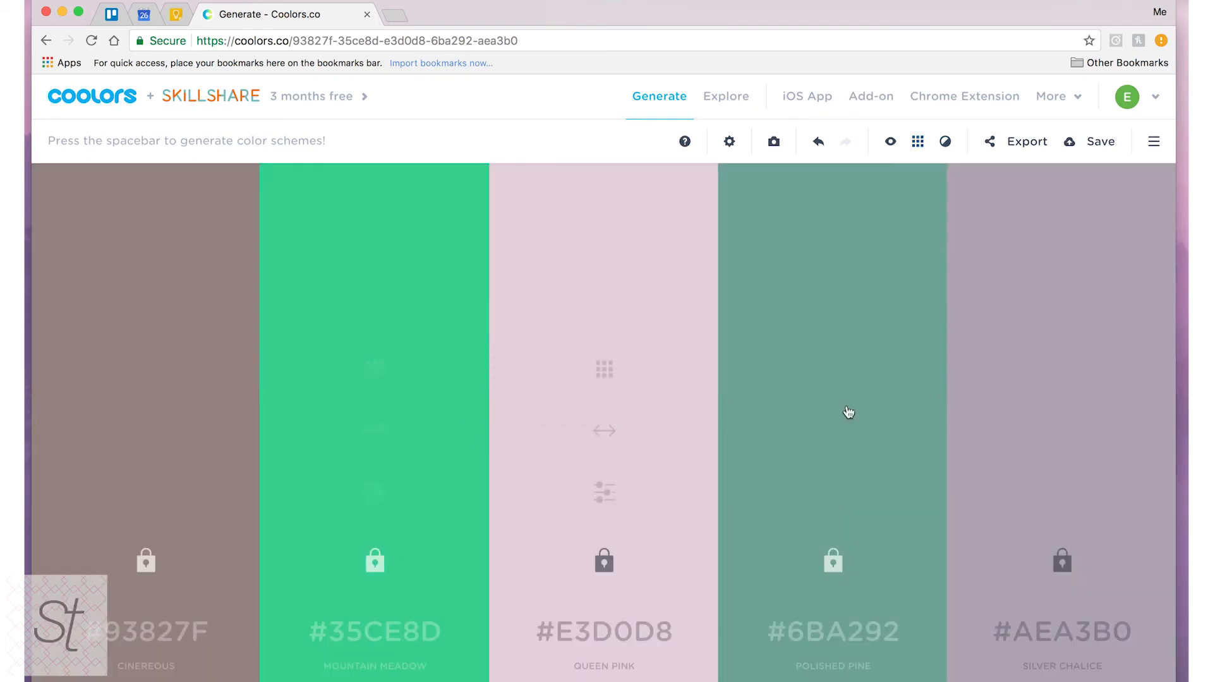
{"action": "mouse_move", "coordinate": [1026, 142]}
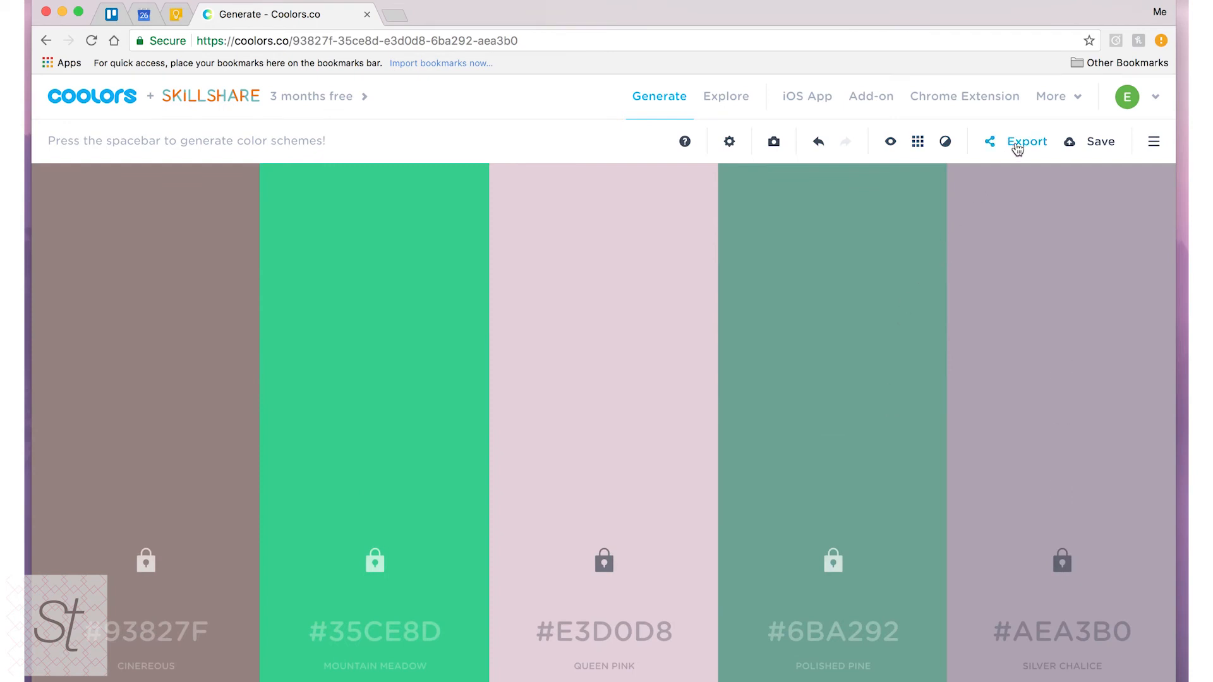
Browse the palette's export formats, then dismiss the export dialog.
{"action": "left_click", "coordinate": [1026, 140]}
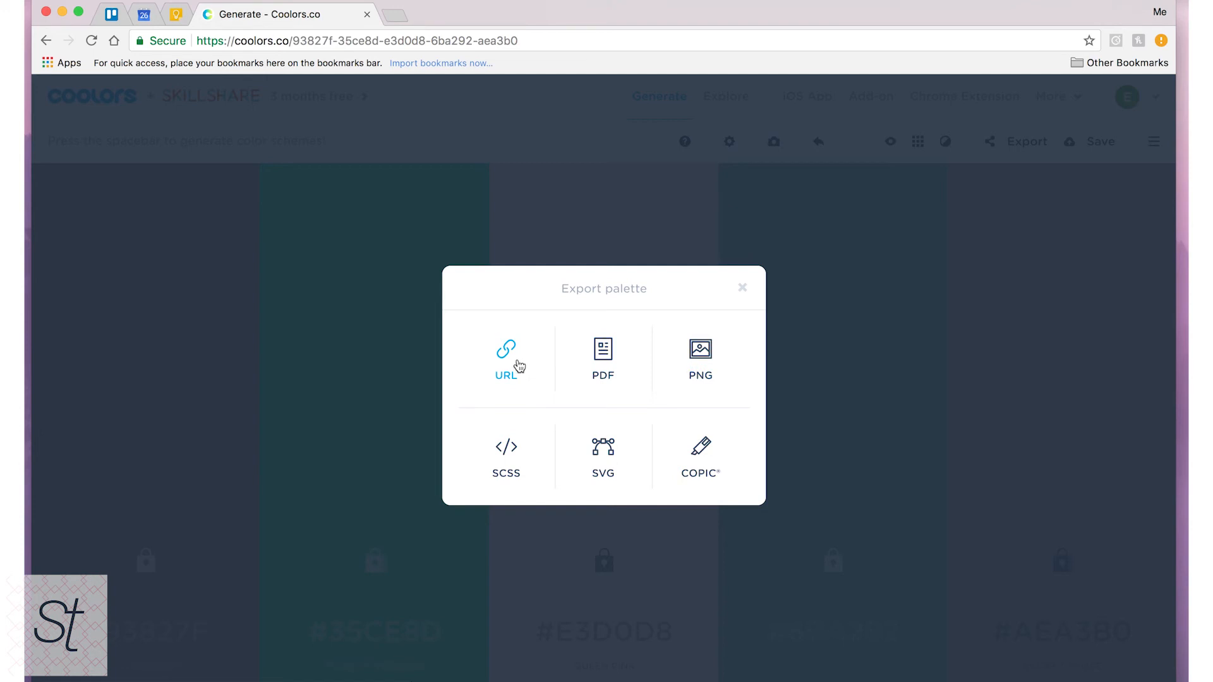
{"action": "mouse_move", "coordinate": [513, 365]}
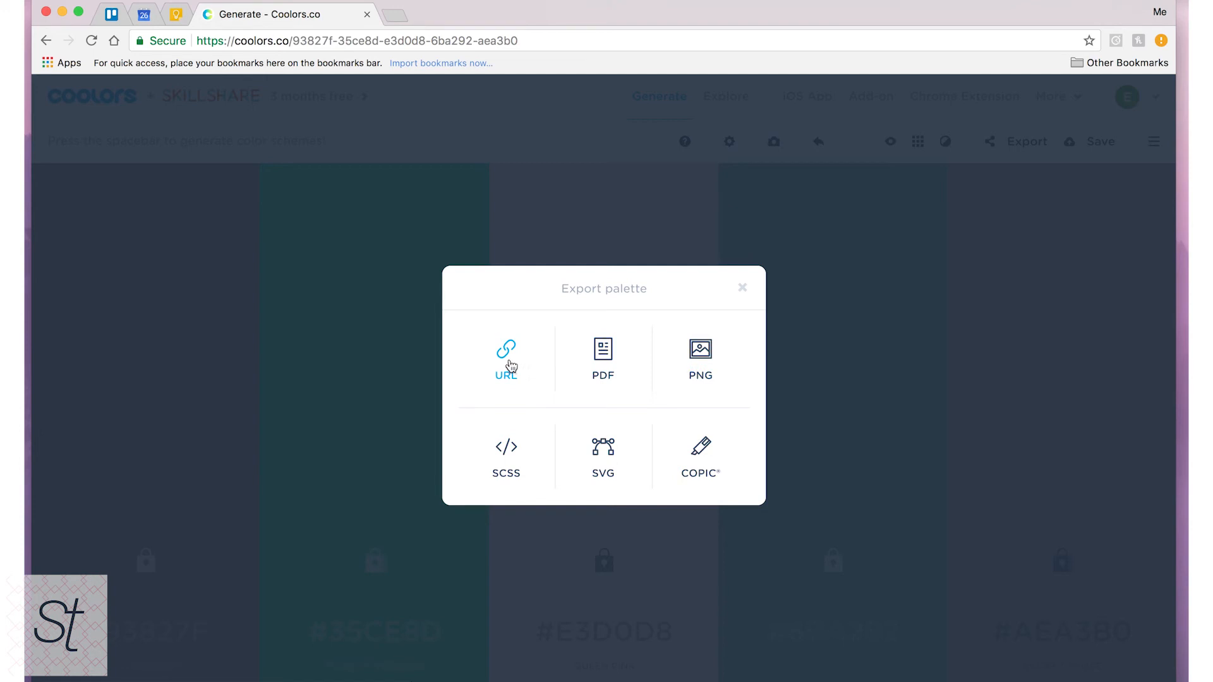
{"action": "mouse_move", "coordinate": [612, 366]}
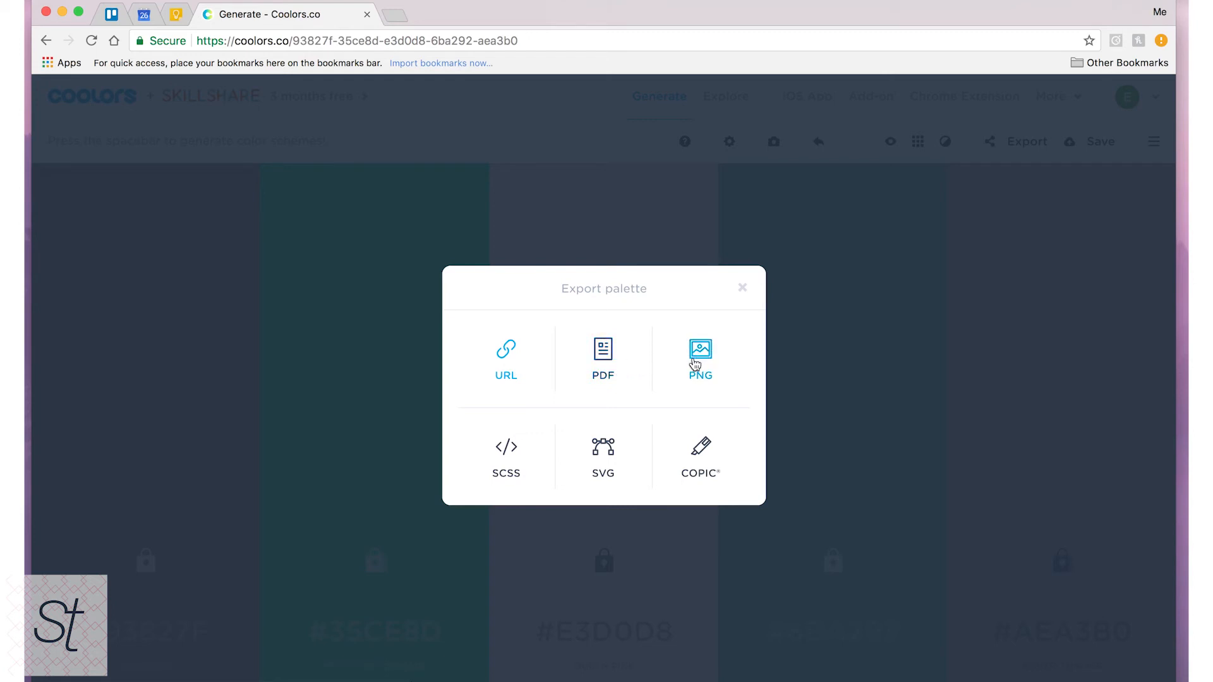
{"action": "mouse_move", "coordinate": [505, 460]}
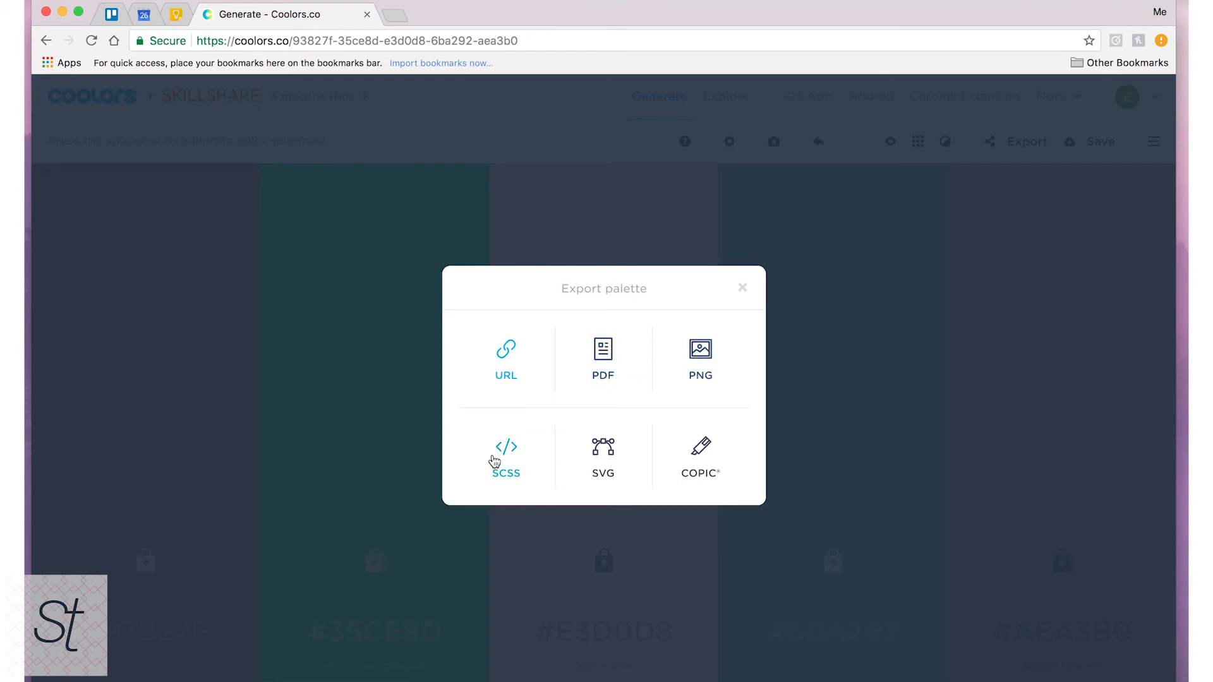
{"action": "mouse_move", "coordinate": [602, 460]}
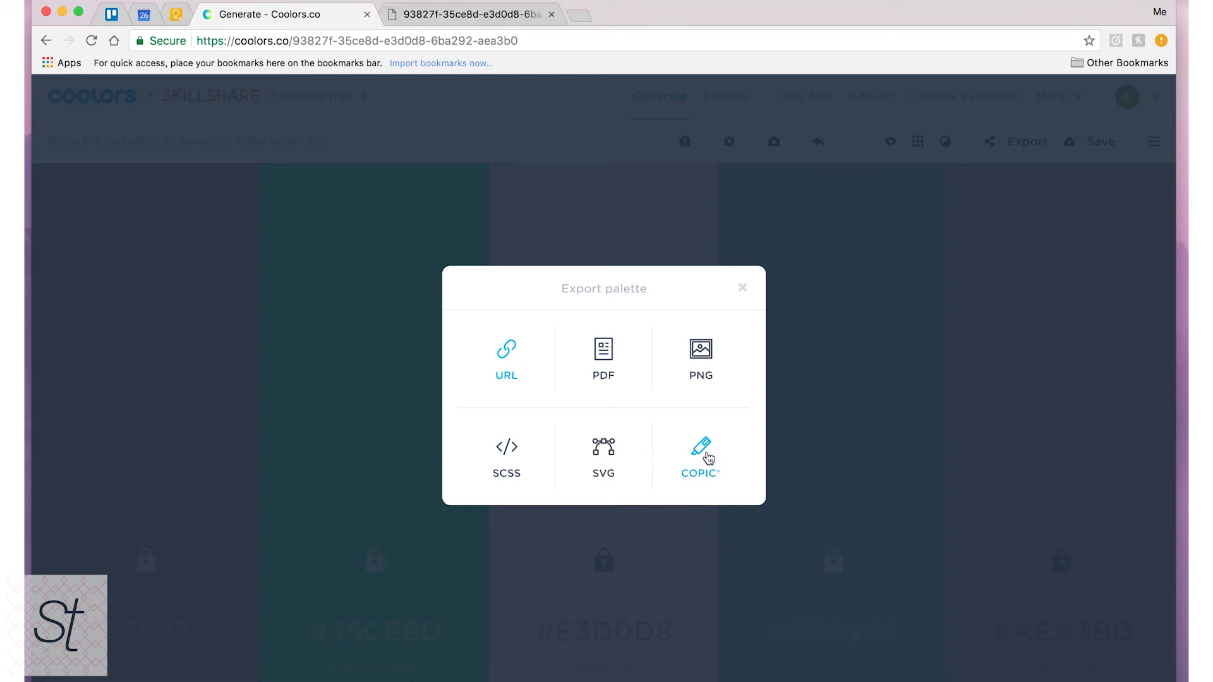
{"action": "left_click", "coordinate": [742, 289]}
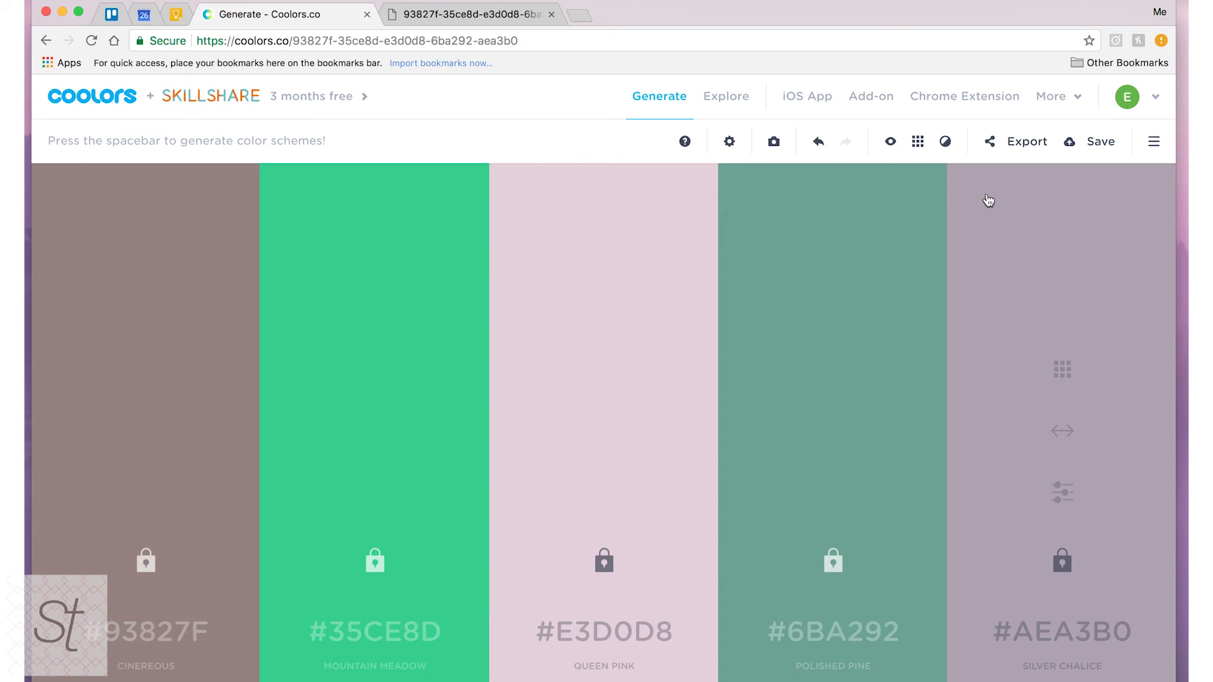
{"action": "mouse_move", "coordinate": [1063, 167]}
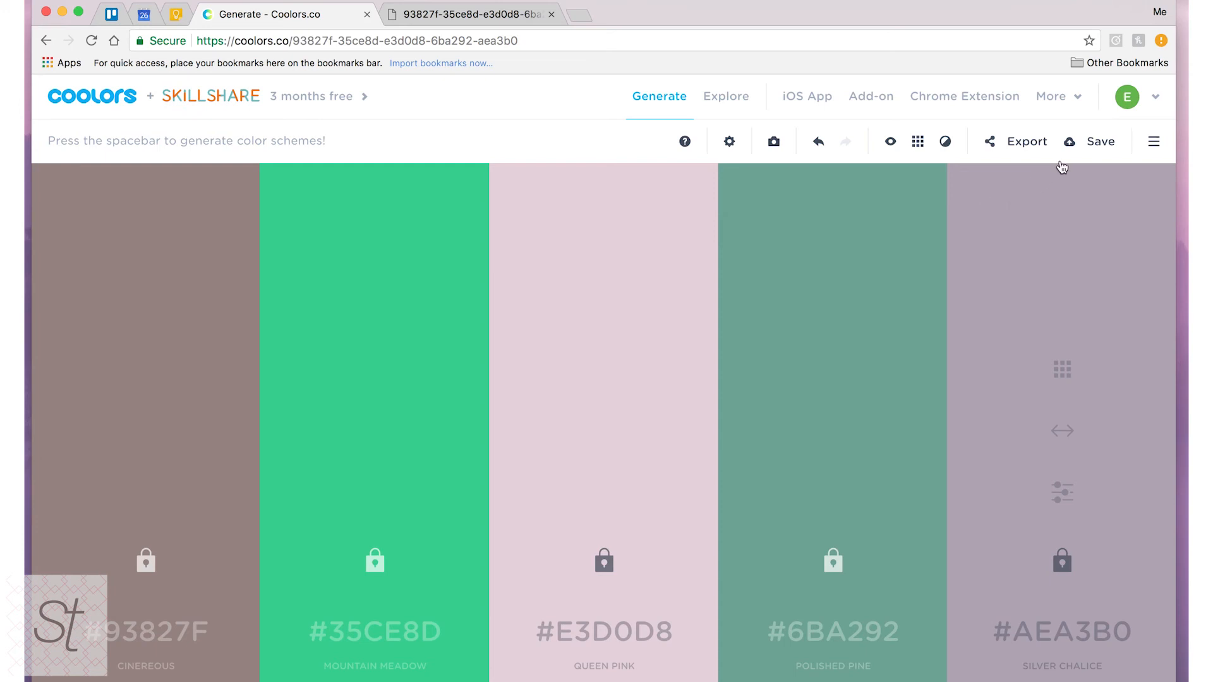
{"action": "mouse_move", "coordinate": [1127, 97]}
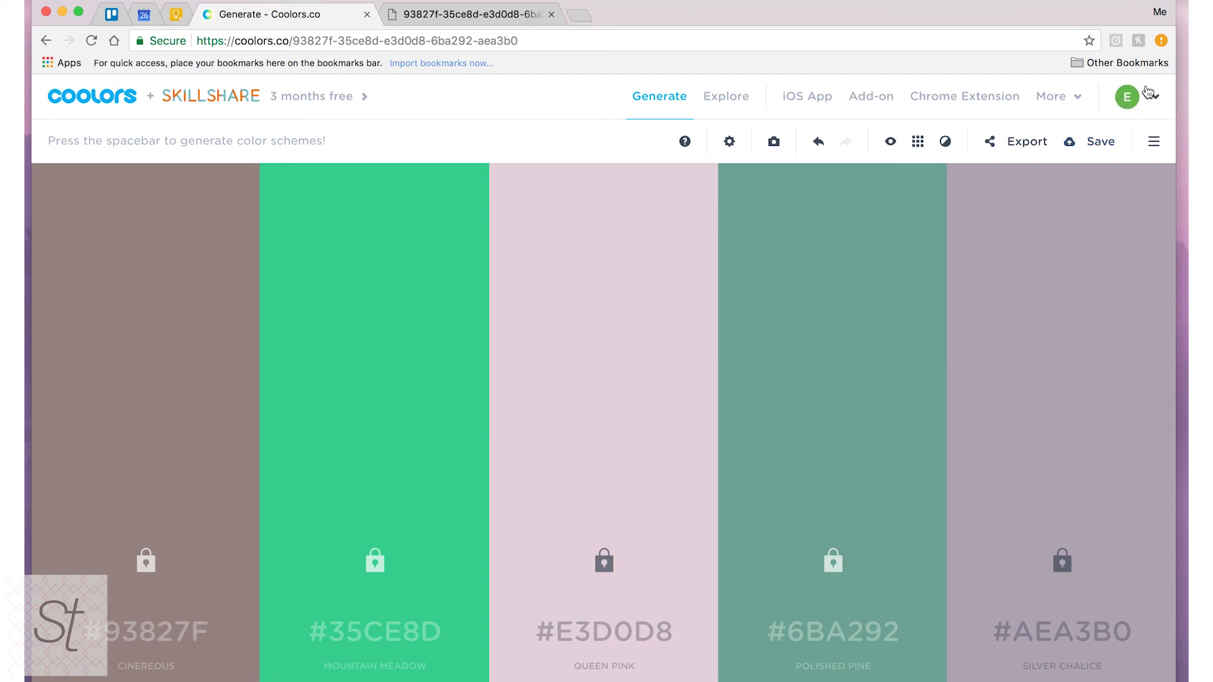
Save the current palette with the label 'Tutorial Palette'.
{"action": "left_click", "coordinate": [1101, 141]}
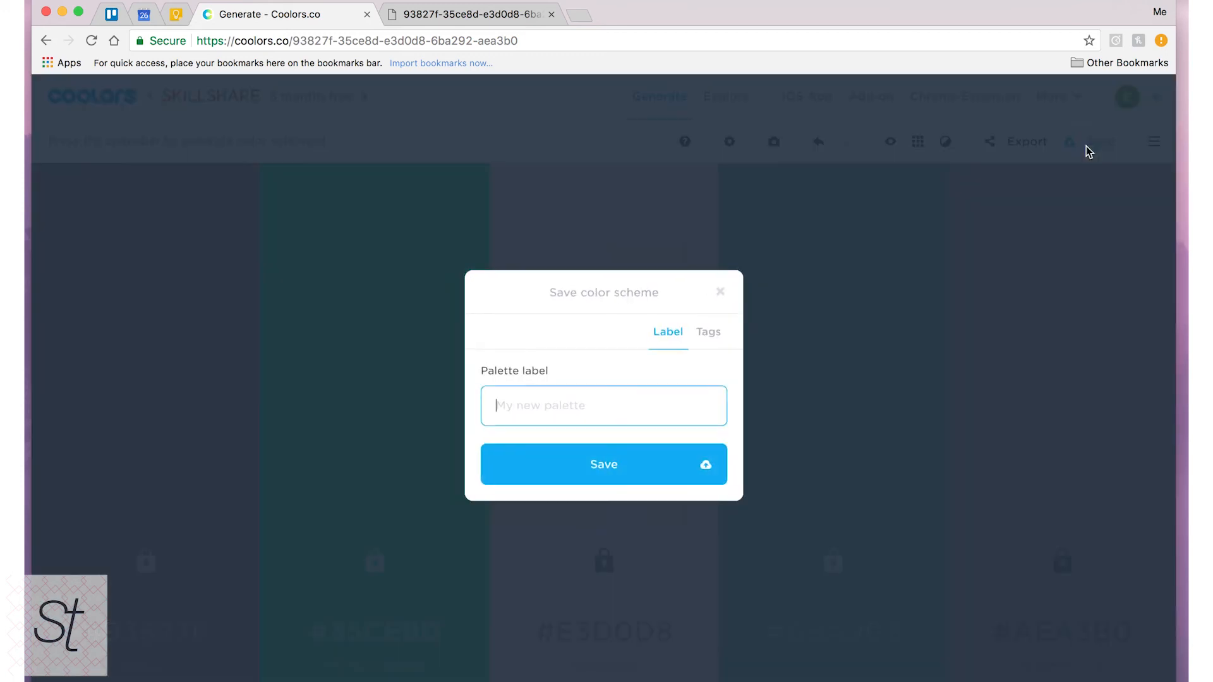
{"action": "type", "text": "Tu"}
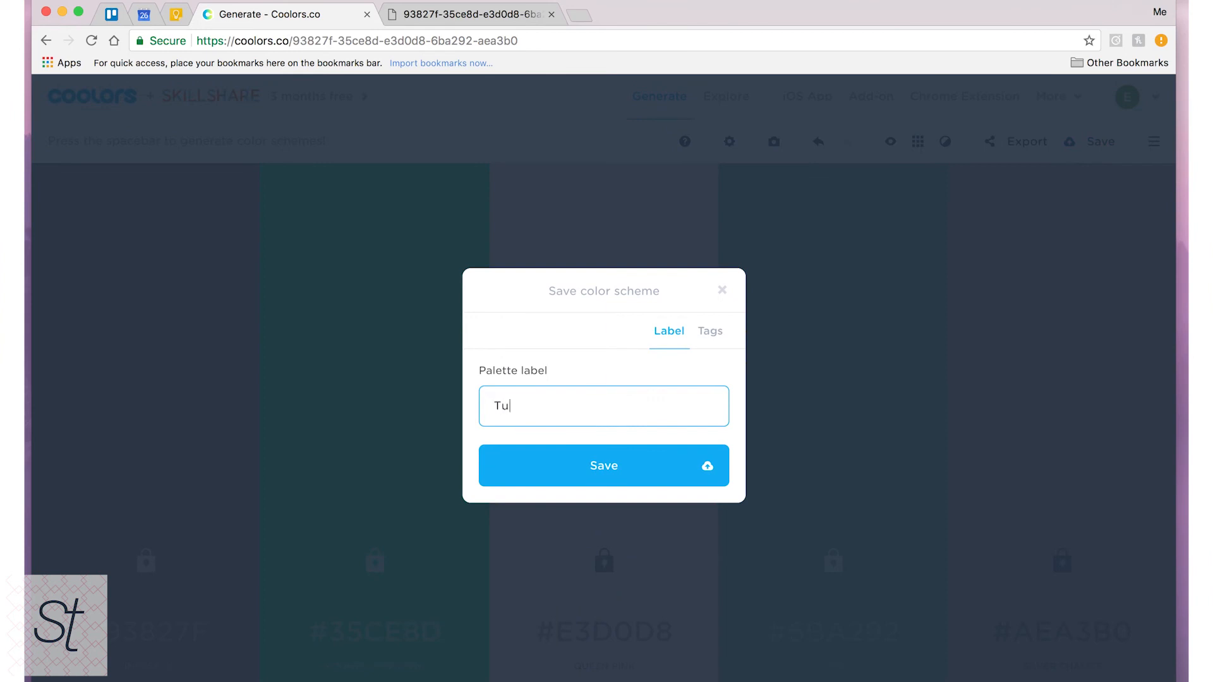
{"action": "type", "text": "torial Pal"}
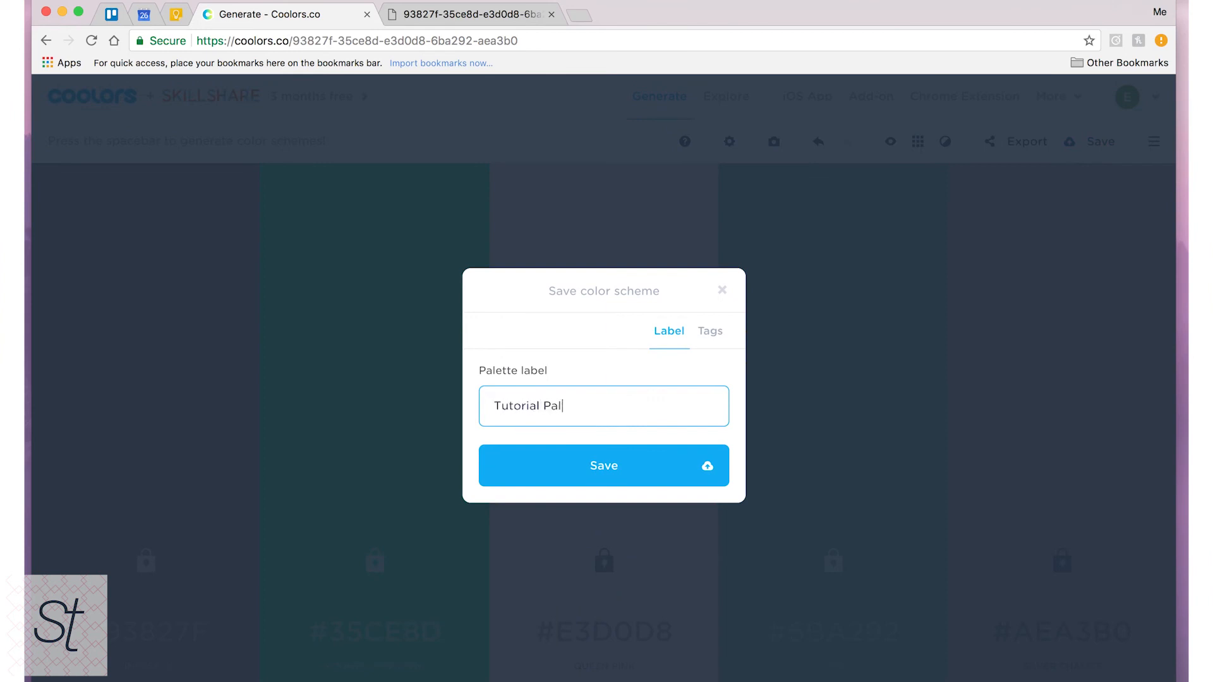
{"action": "left_click", "coordinate": [708, 330]}
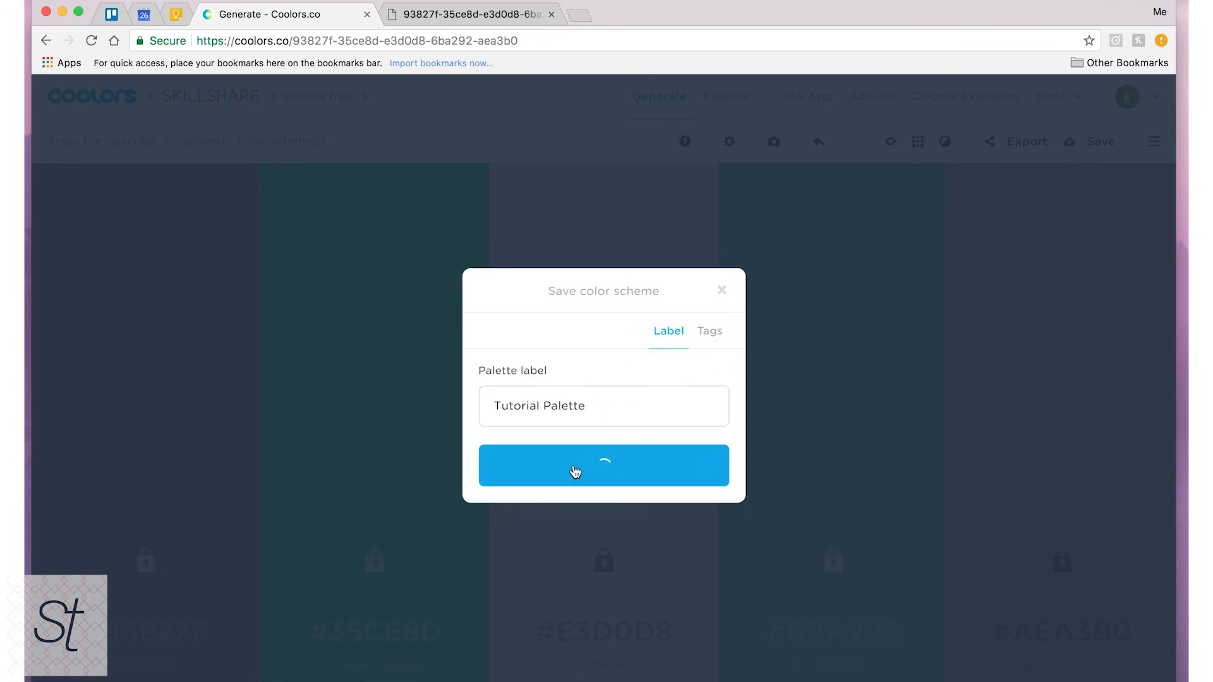
{"action": "left_click", "coordinate": [603, 465]}
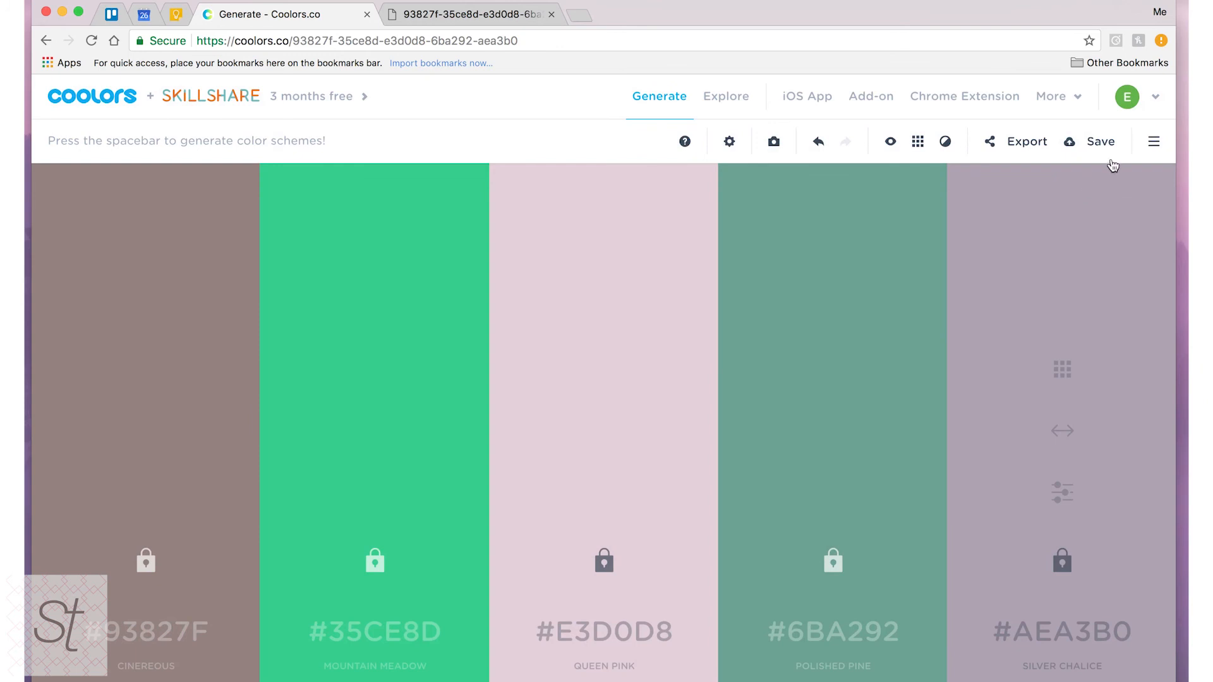
{"action": "mouse_move", "coordinate": [1154, 142]}
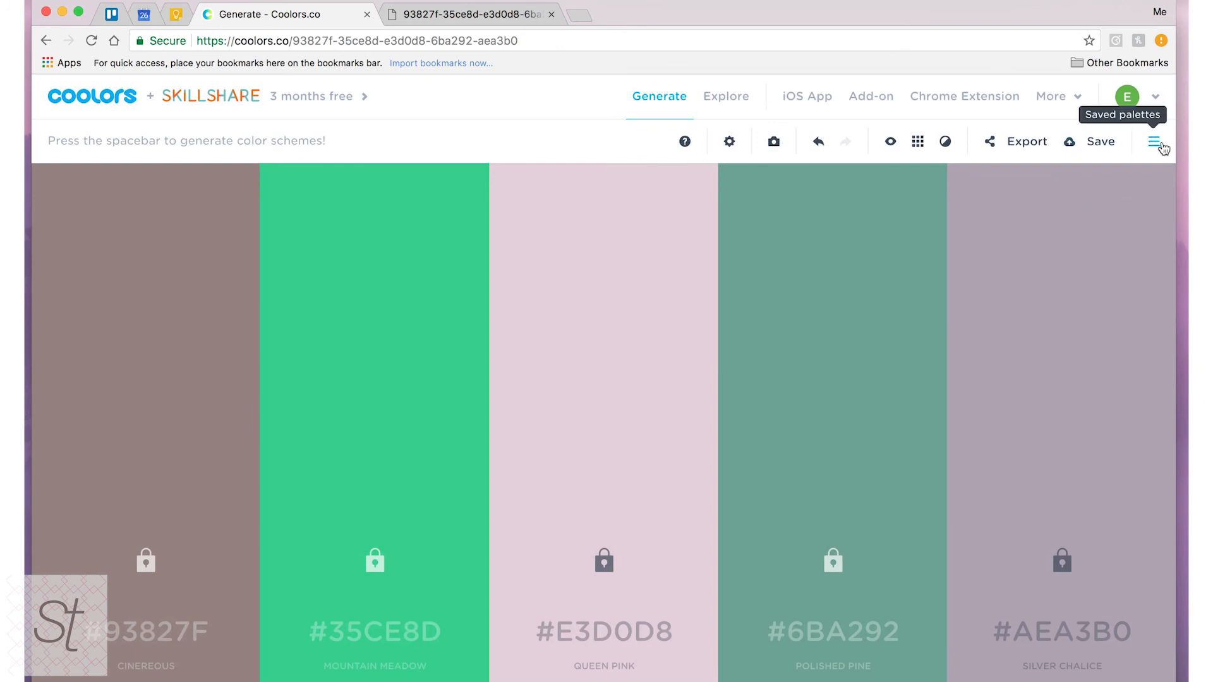
Show the saved palettes list, now containing 'Tutorial Palette'.
{"action": "left_click", "coordinate": [1159, 143]}
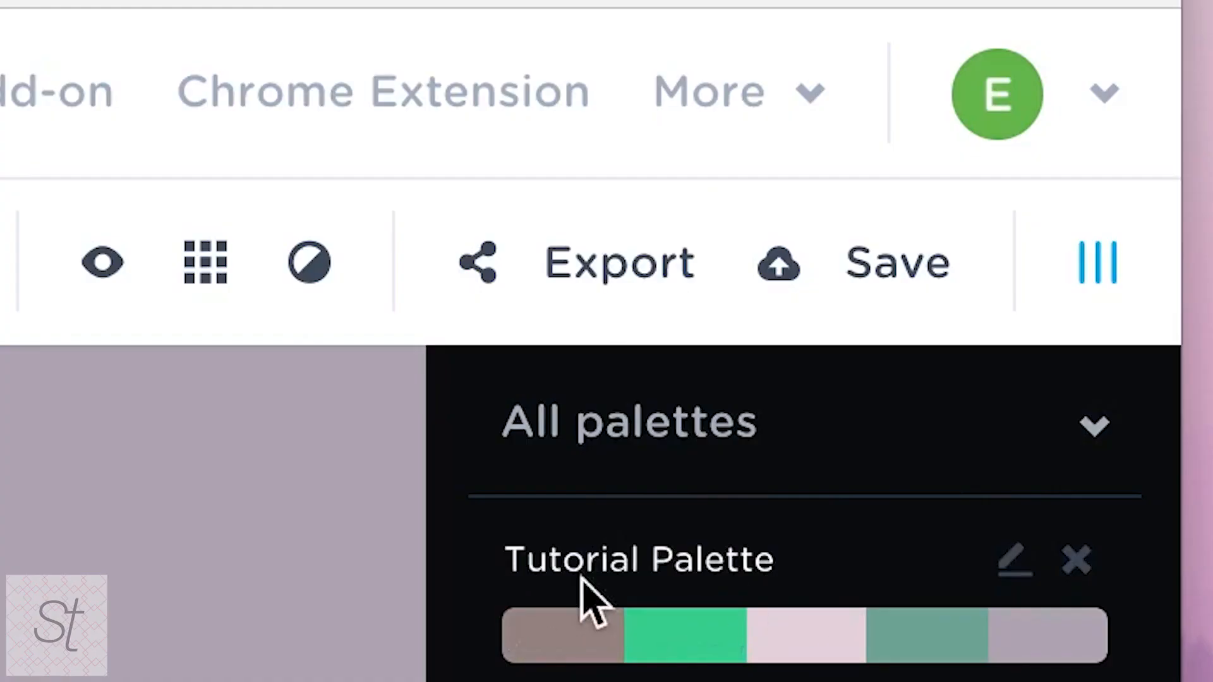